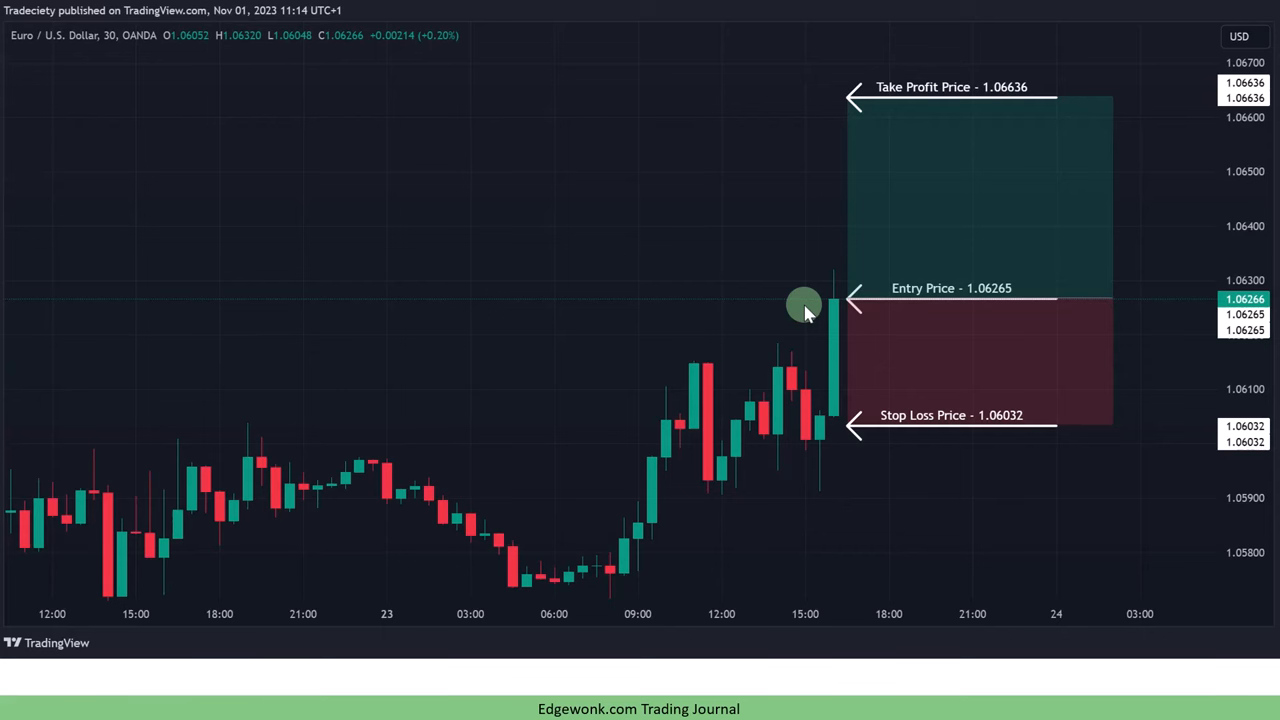
{"action": "mouse_move", "coordinate": [837, 325]}
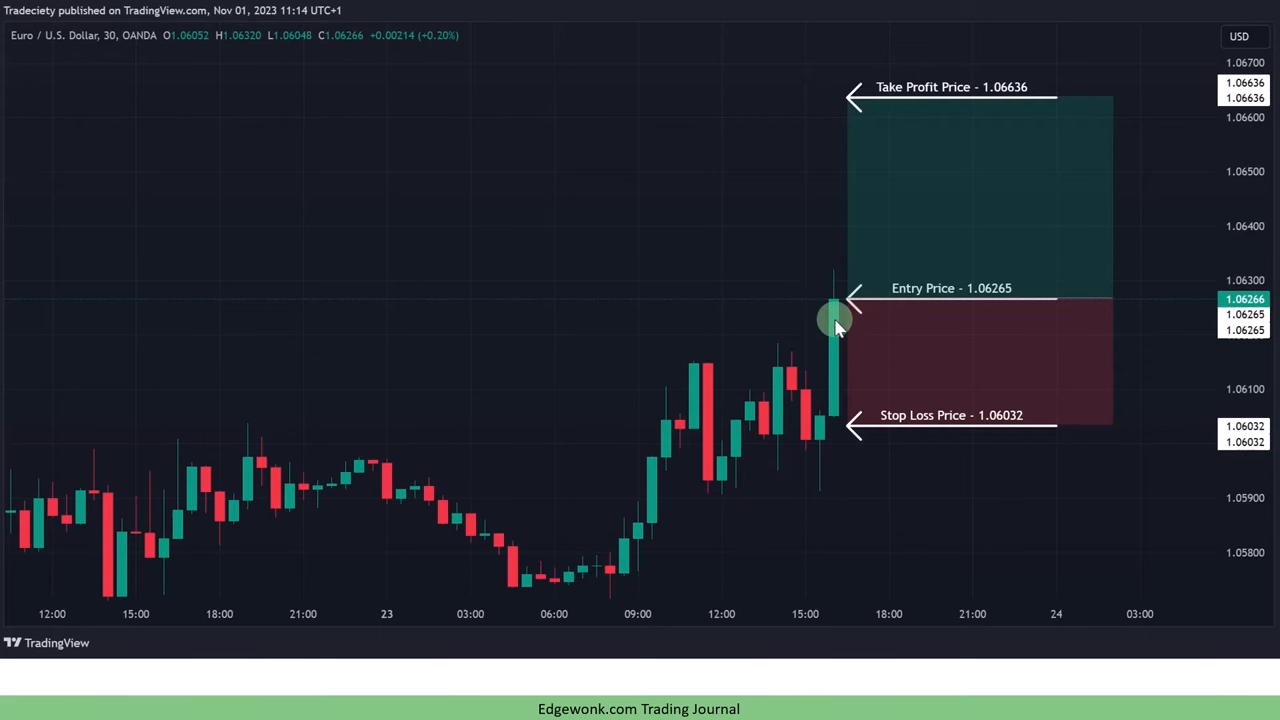
{"action": "mouse_move", "coordinate": [890, 385]}
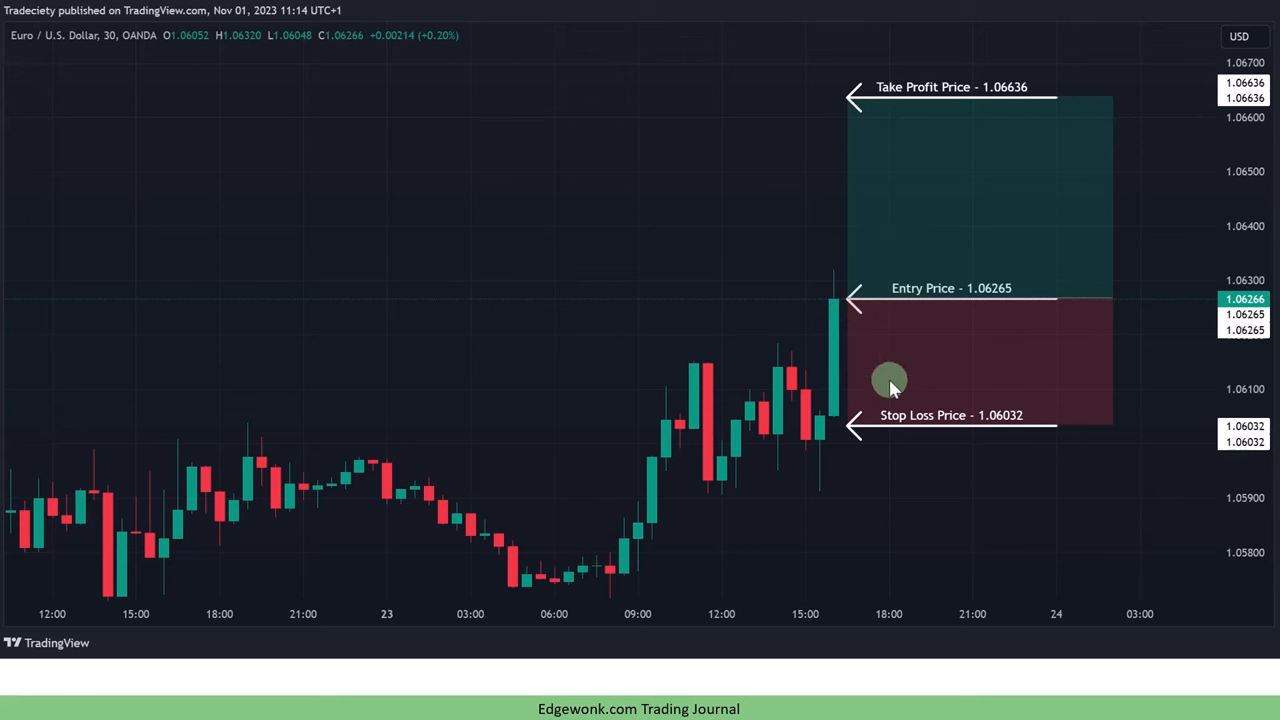
{"action": "mouse_move", "coordinate": [1009, 81]}
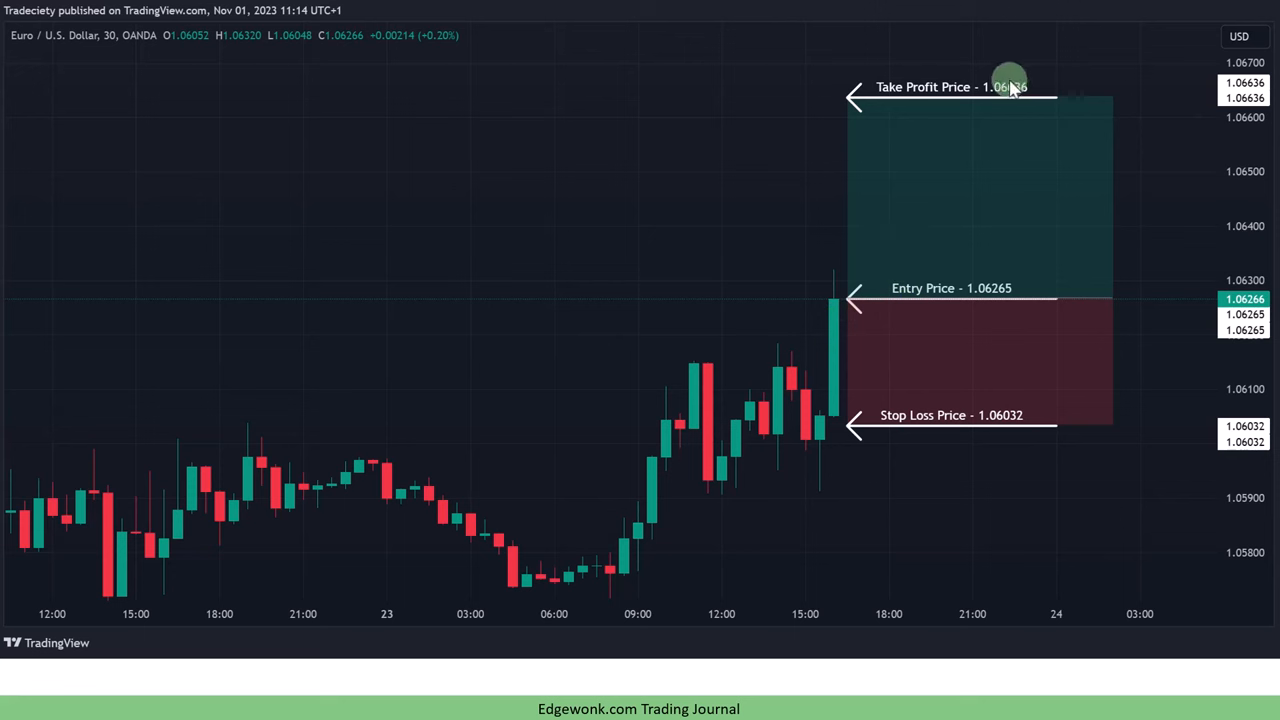
{"action": "mouse_move", "coordinate": [1010, 152]}
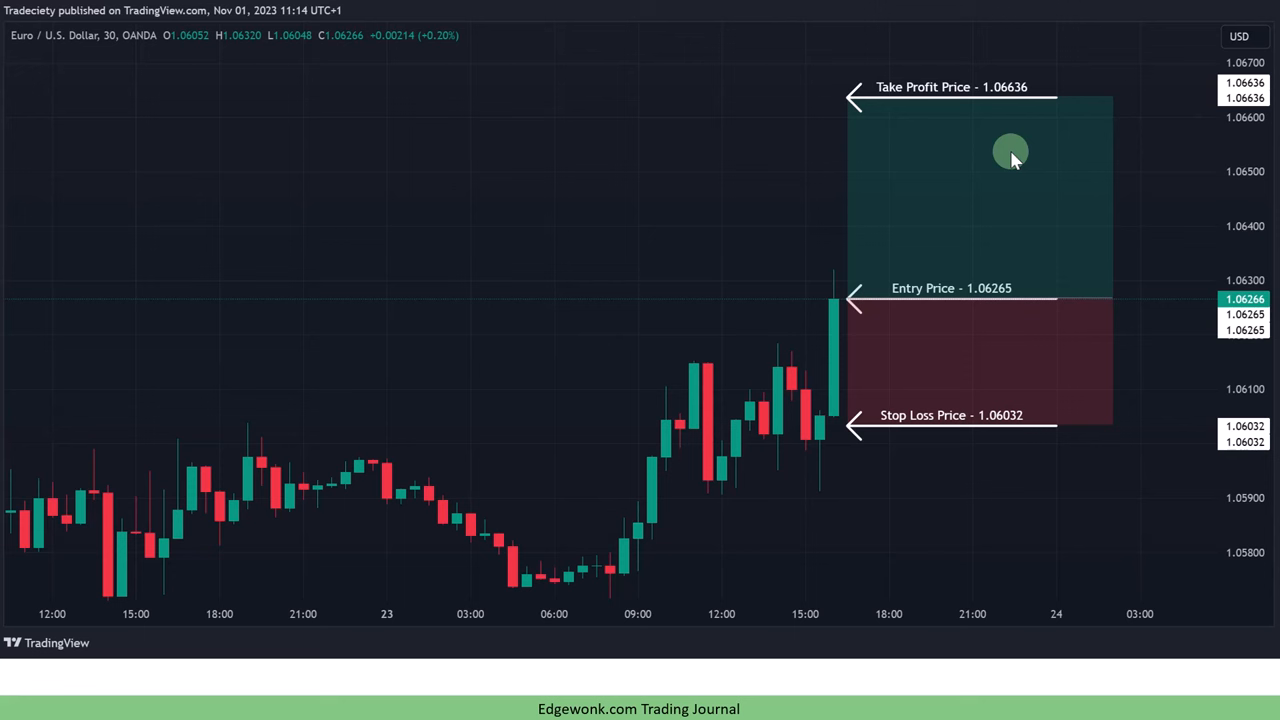
{"action": "mouse_move", "coordinate": [1021, 237]}
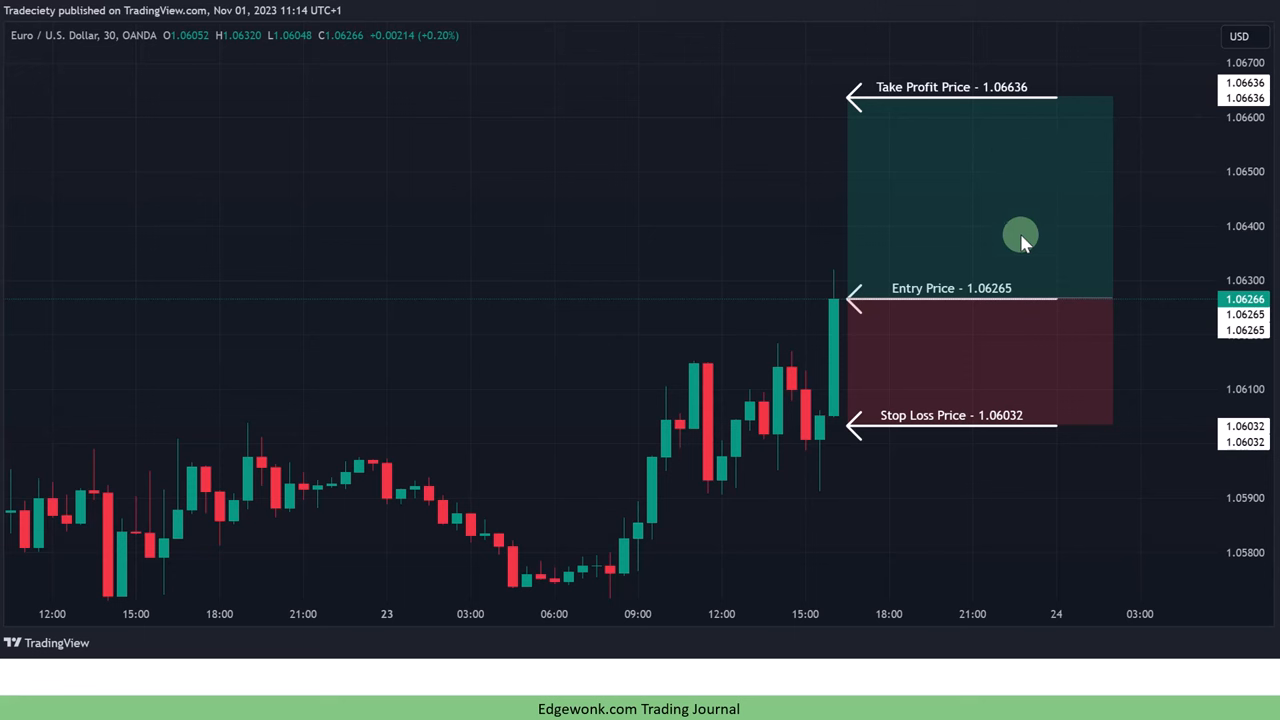
{"action": "mouse_move", "coordinate": [955, 352]}
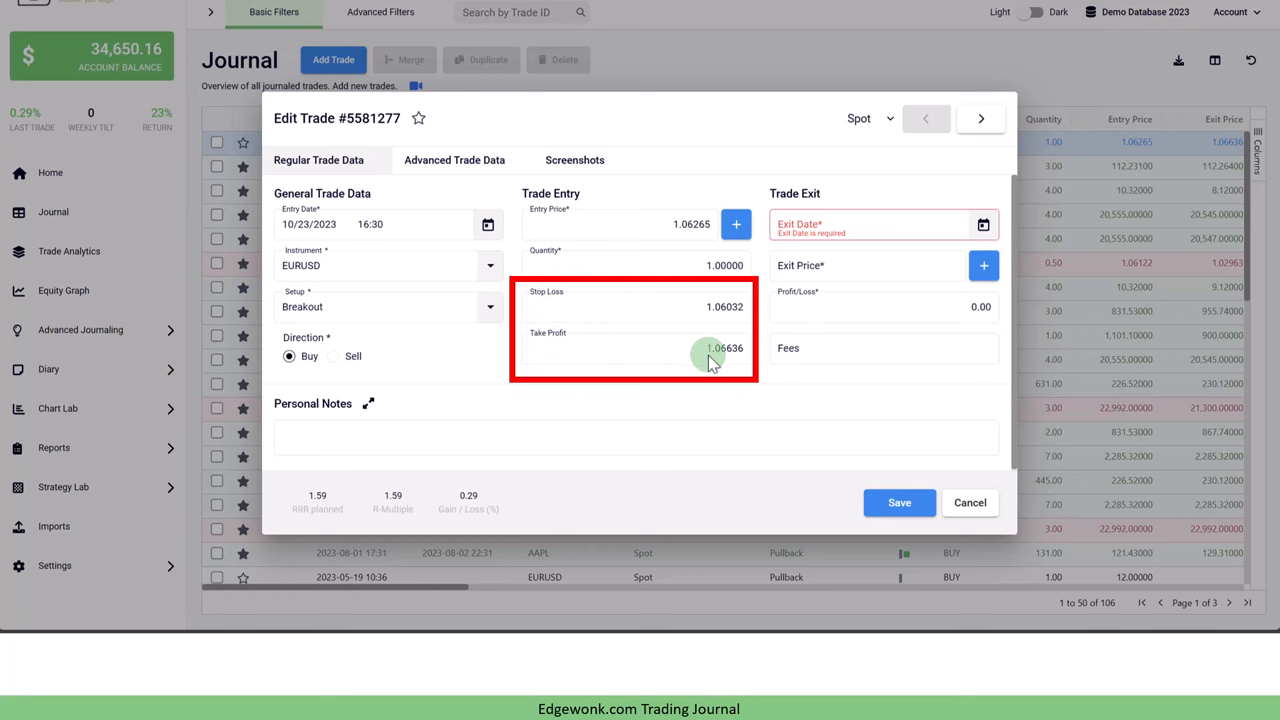
{"action": "mouse_move", "coordinate": [765, 393]}
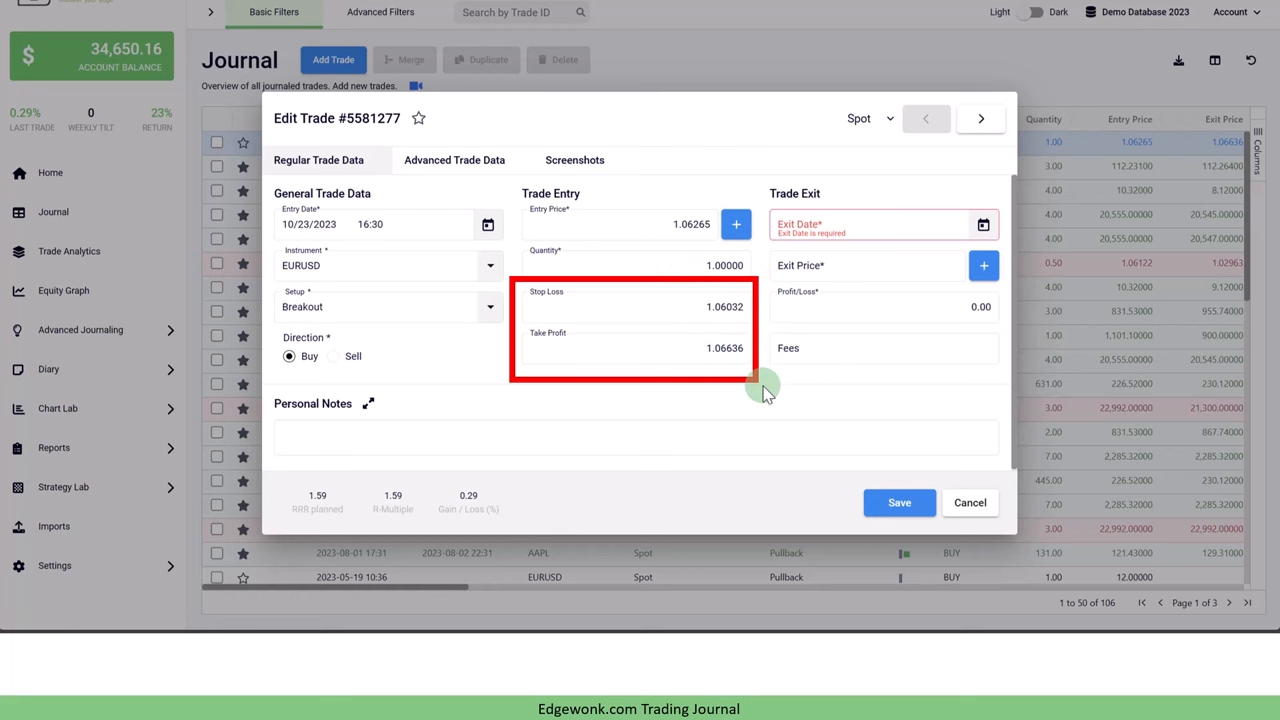
{"action": "mouse_move", "coordinate": [712, 398]}
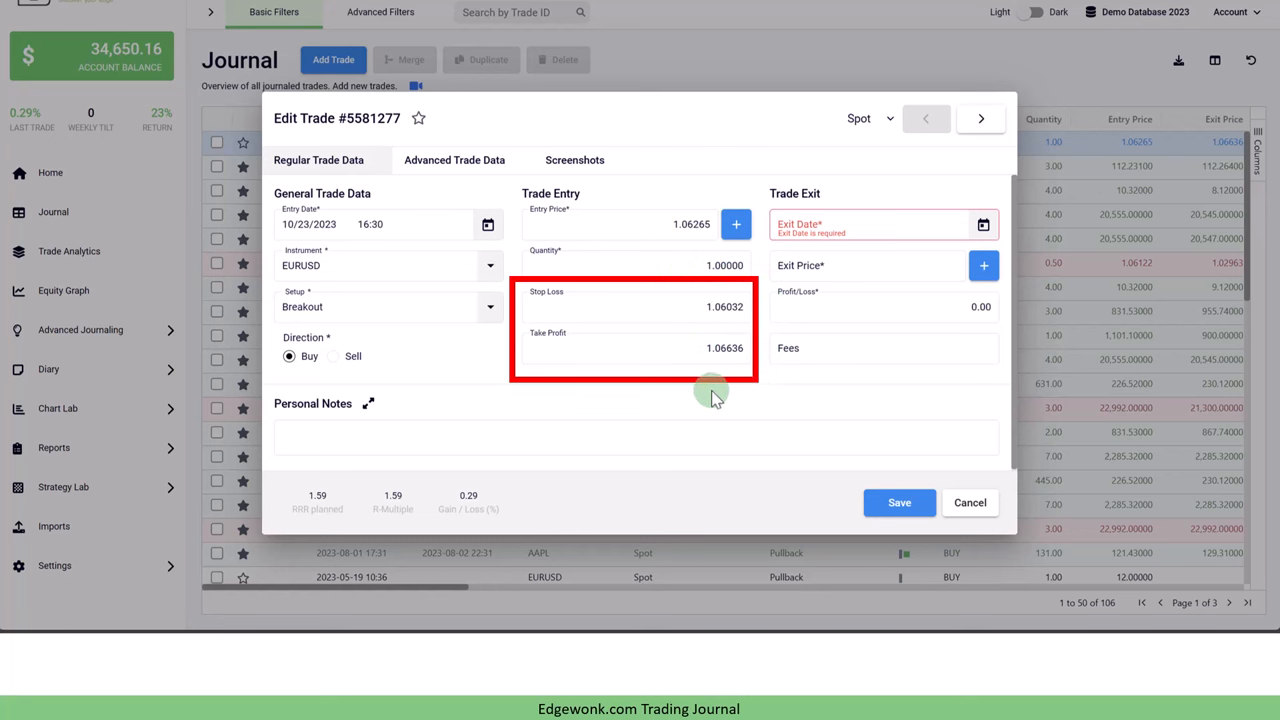
{"action": "mouse_move", "coordinate": [705, 365]}
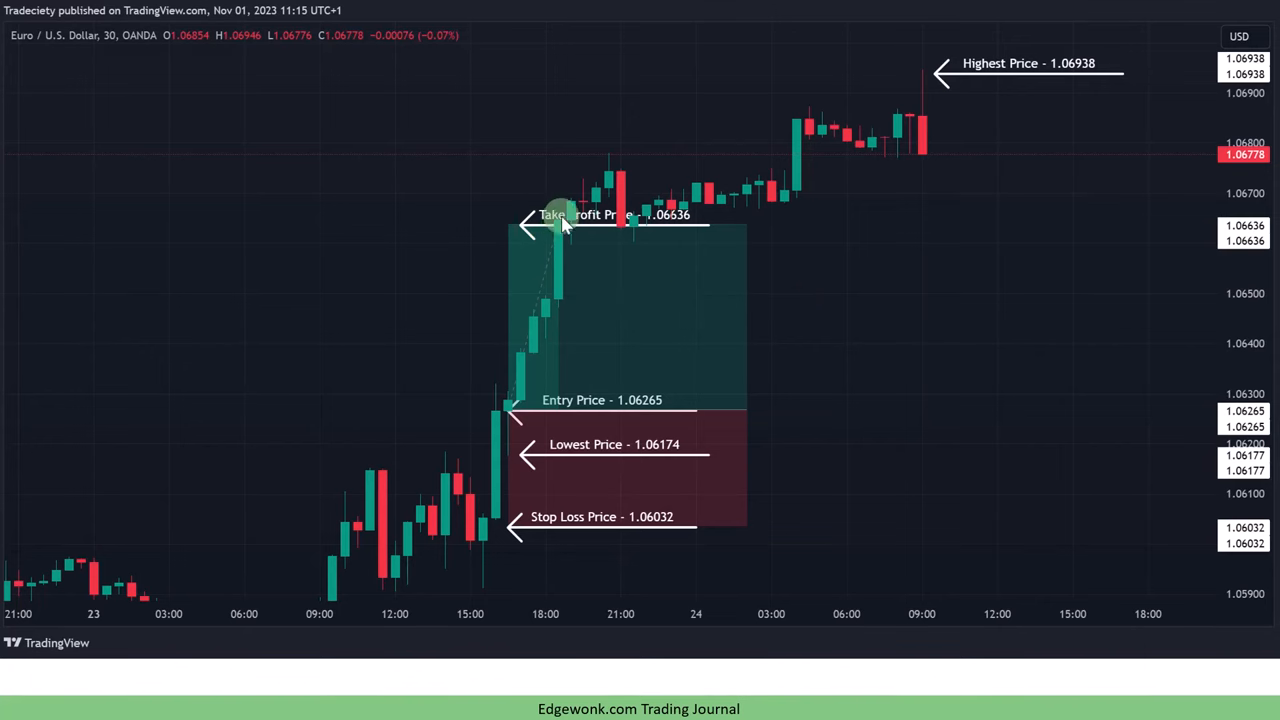
{"action": "mouse_move", "coordinate": [570, 207]}
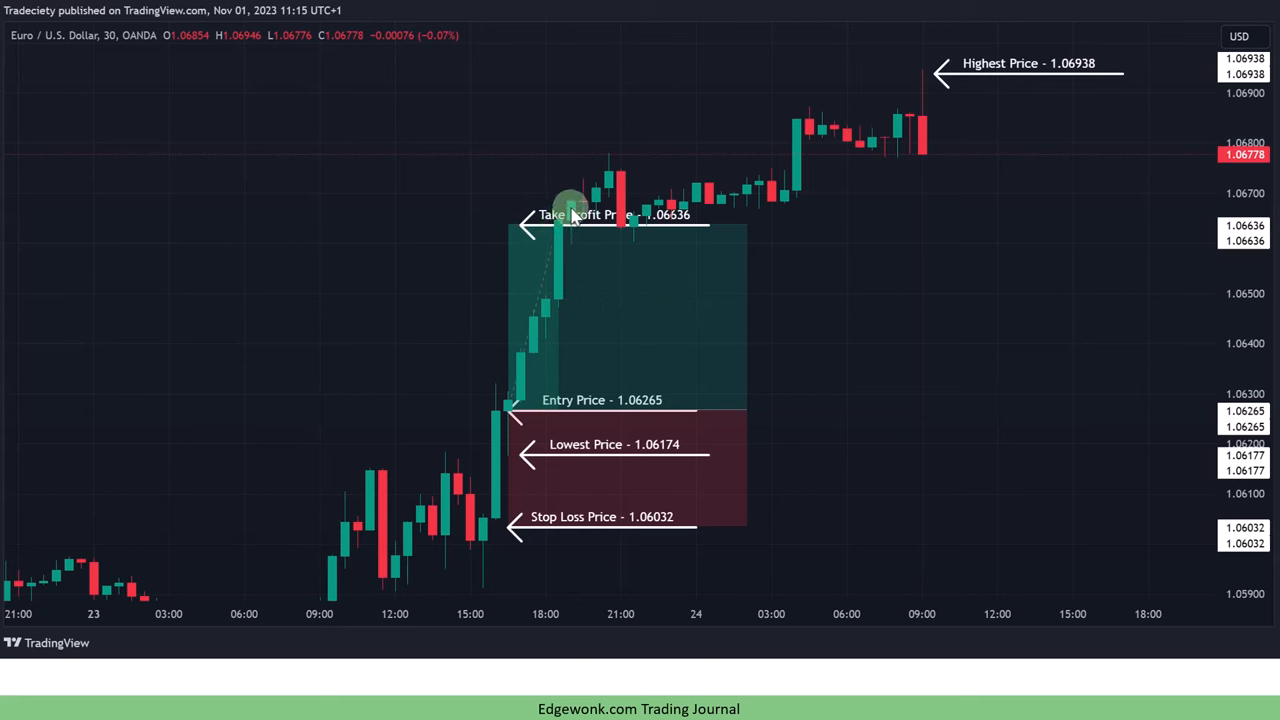
{"action": "mouse_move", "coordinate": [675, 165]}
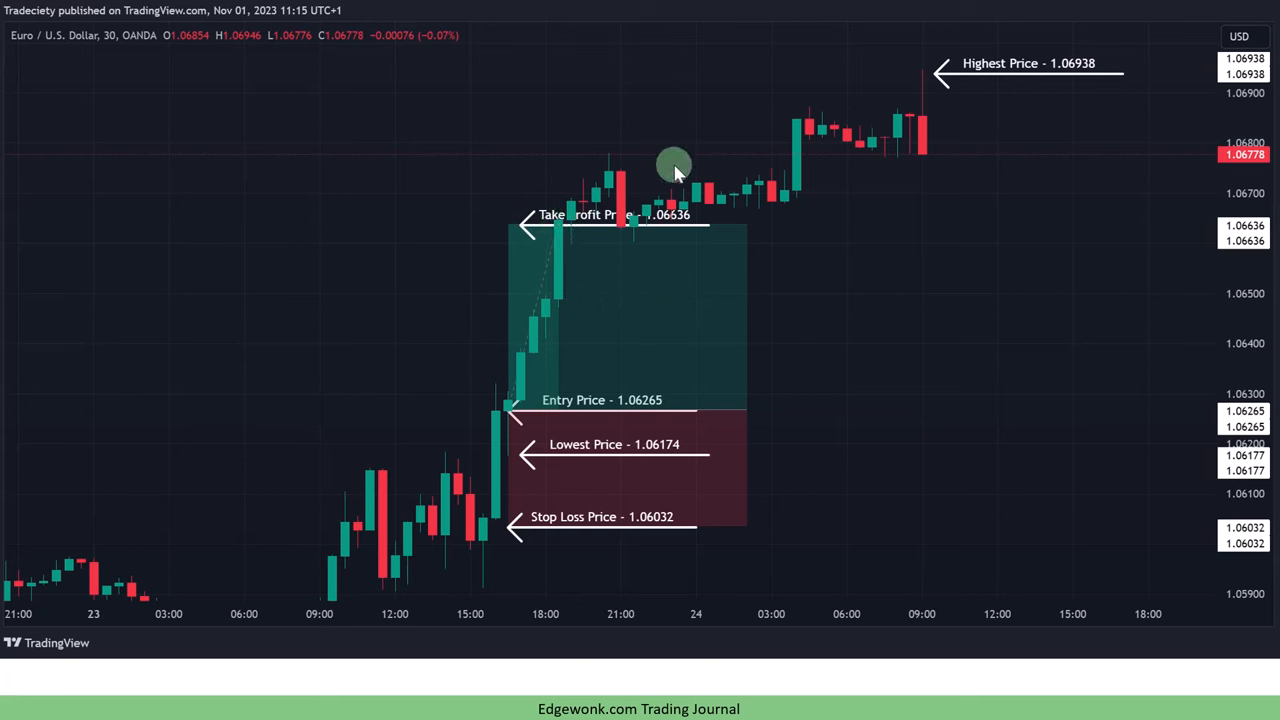
{"action": "mouse_move", "coordinate": [905, 152]}
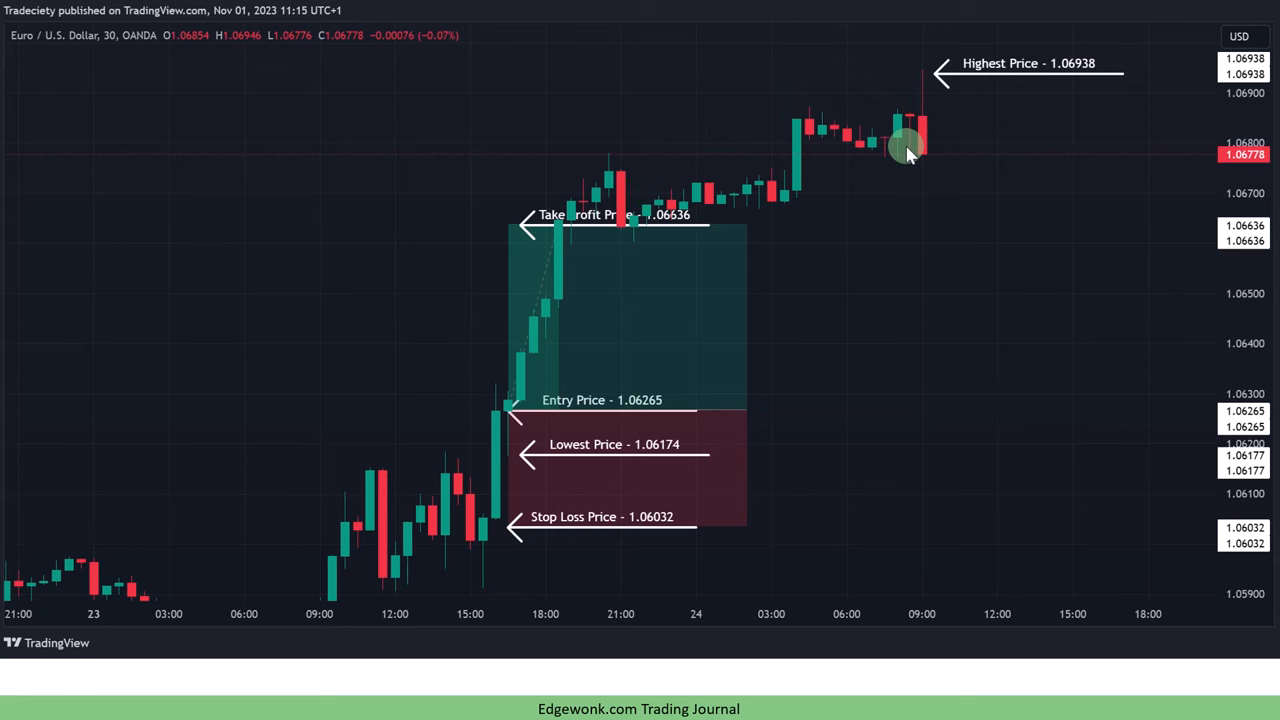
{"action": "mouse_move", "coordinate": [900, 165]}
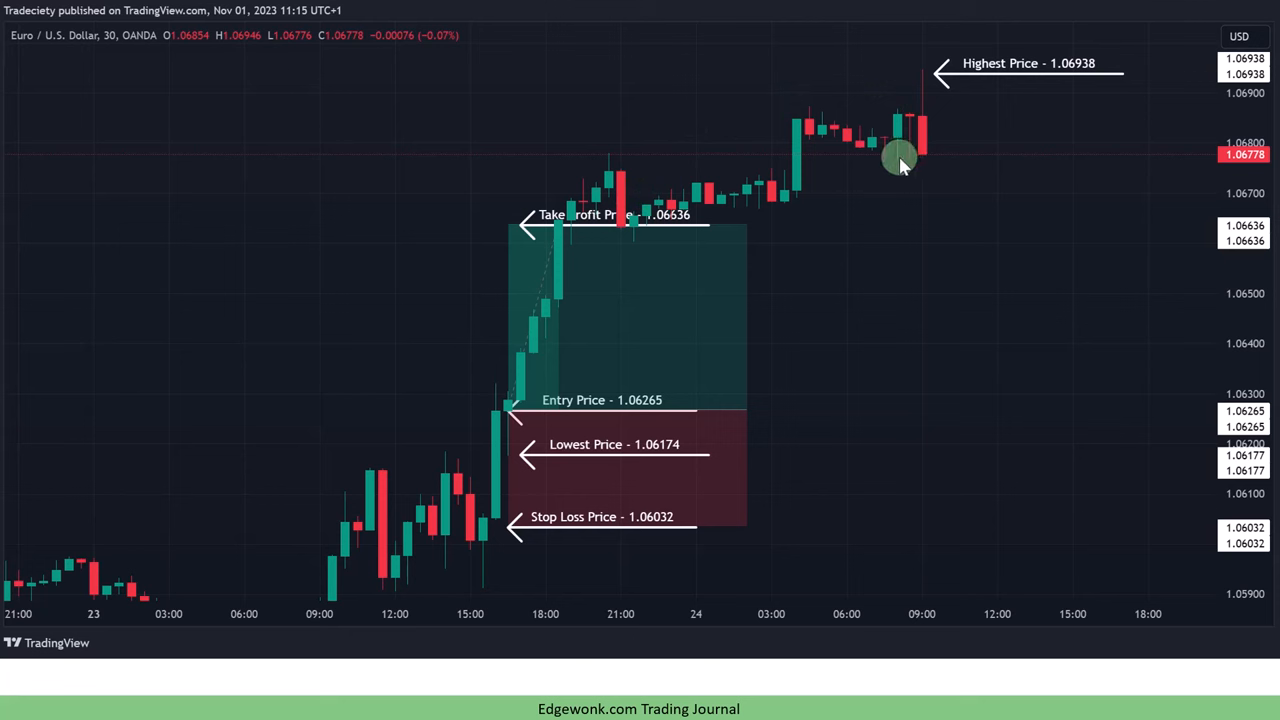
{"action": "mouse_move", "coordinate": [1000, 73]}
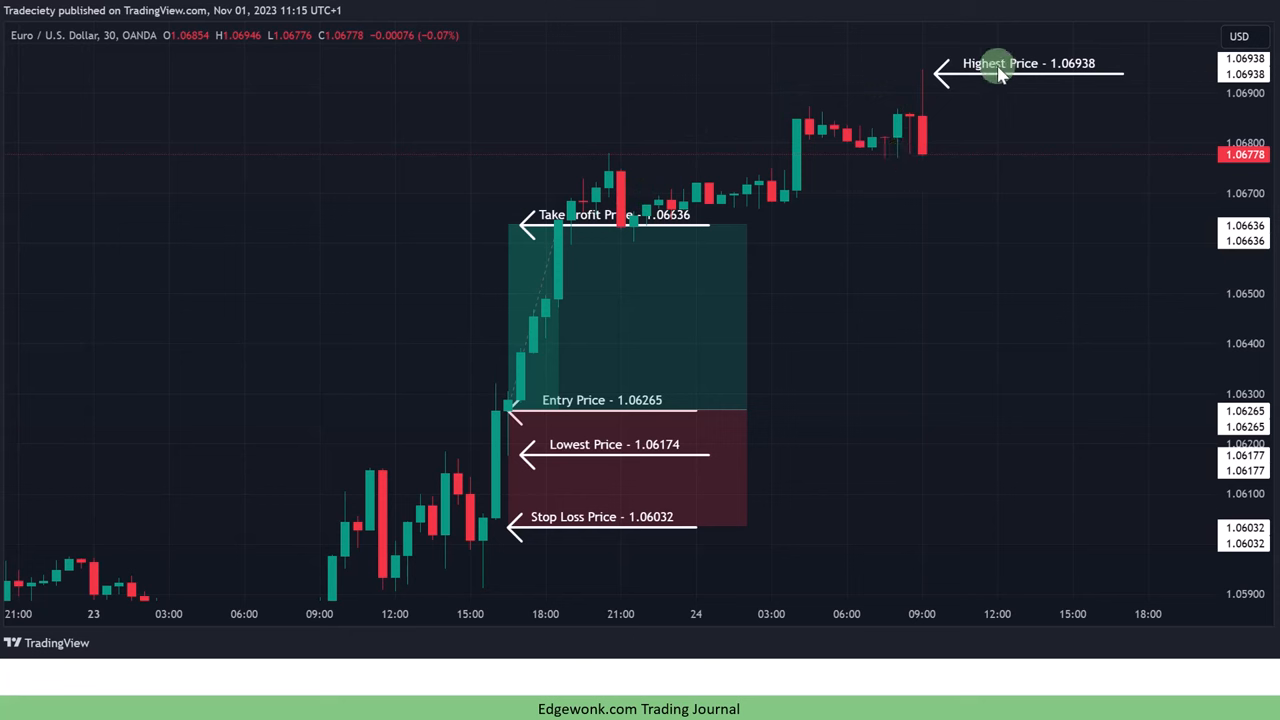
{"action": "mouse_move", "coordinate": [665, 418]}
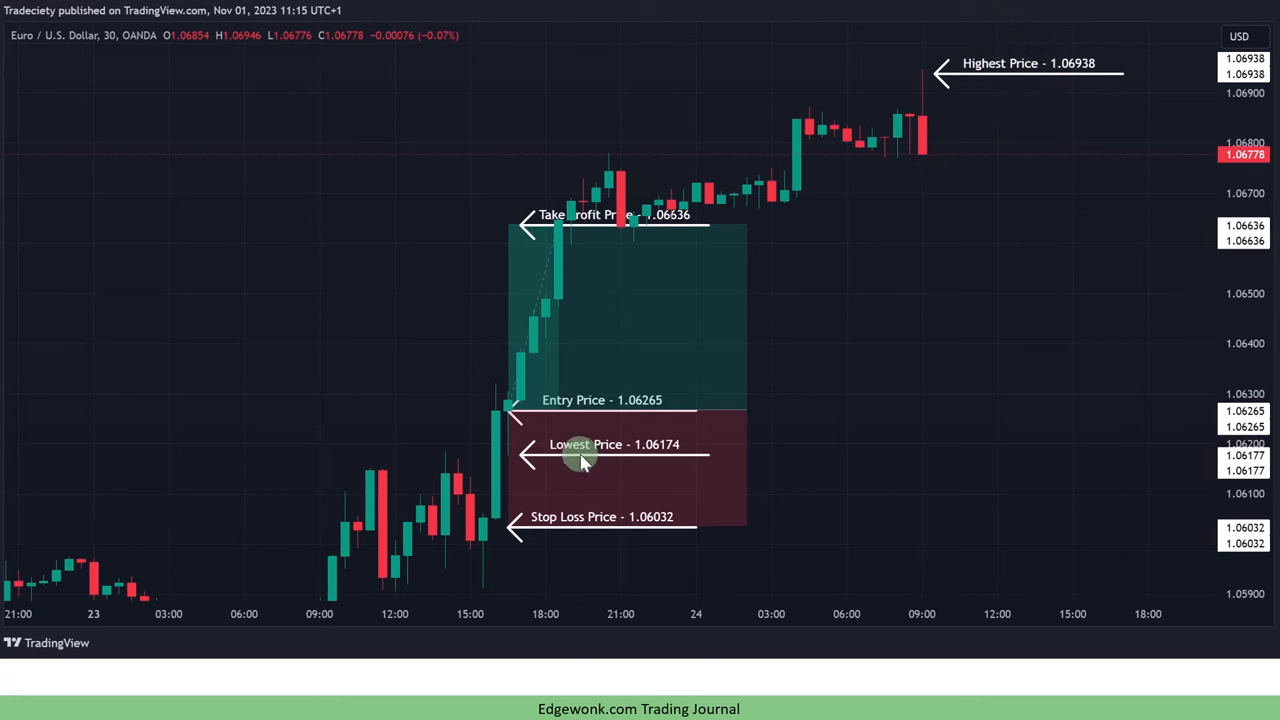
{"action": "mouse_move", "coordinate": [505, 415]}
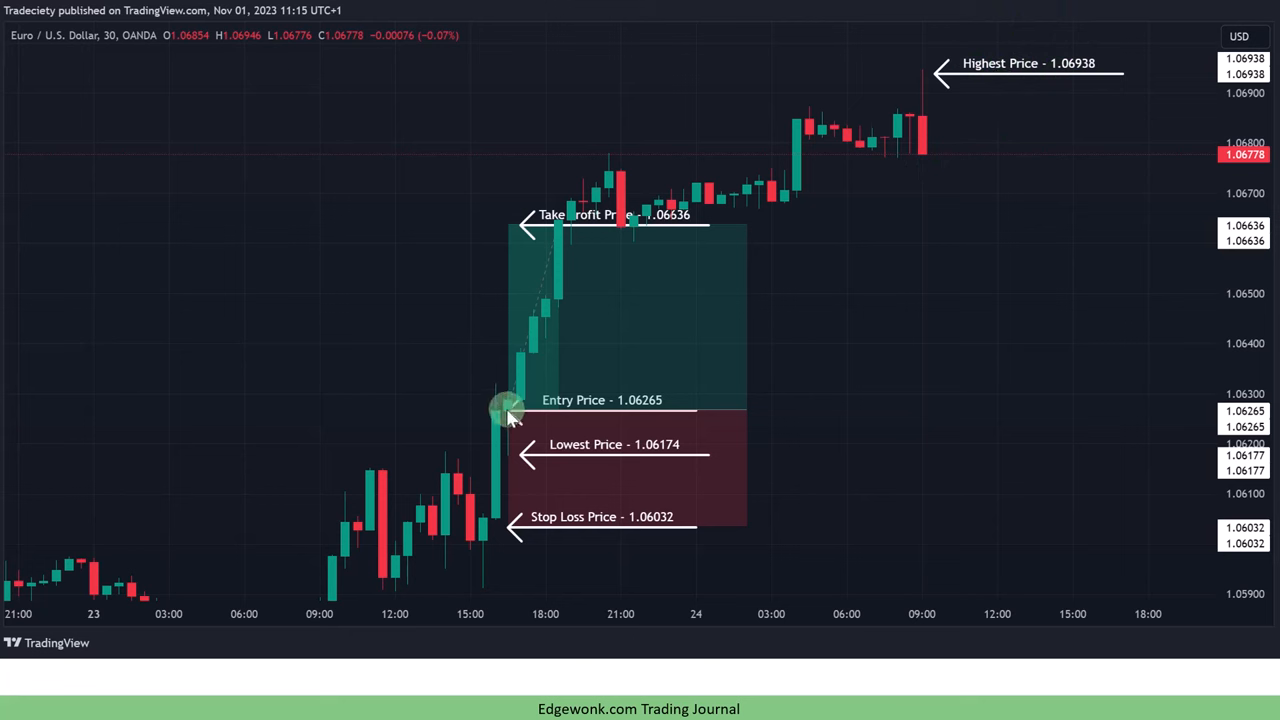
{"action": "mouse_move", "coordinate": [505, 455]}
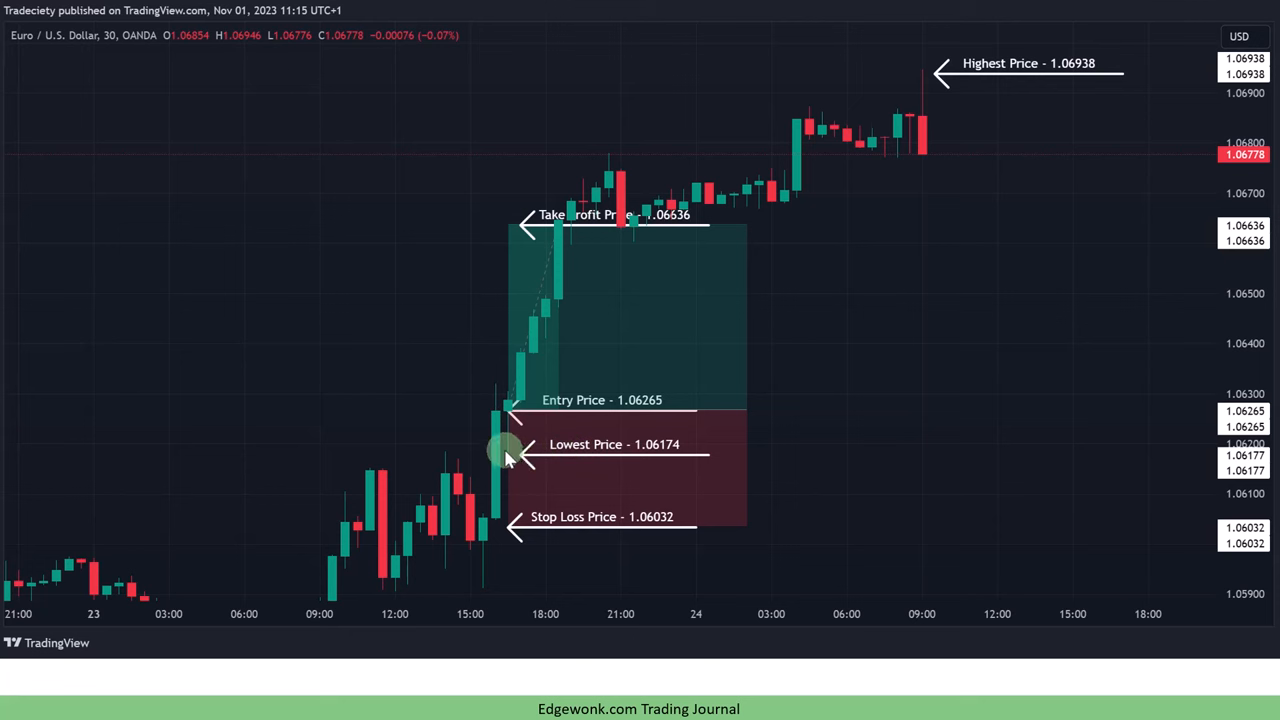
{"action": "mouse_move", "coordinate": [880, 85]}
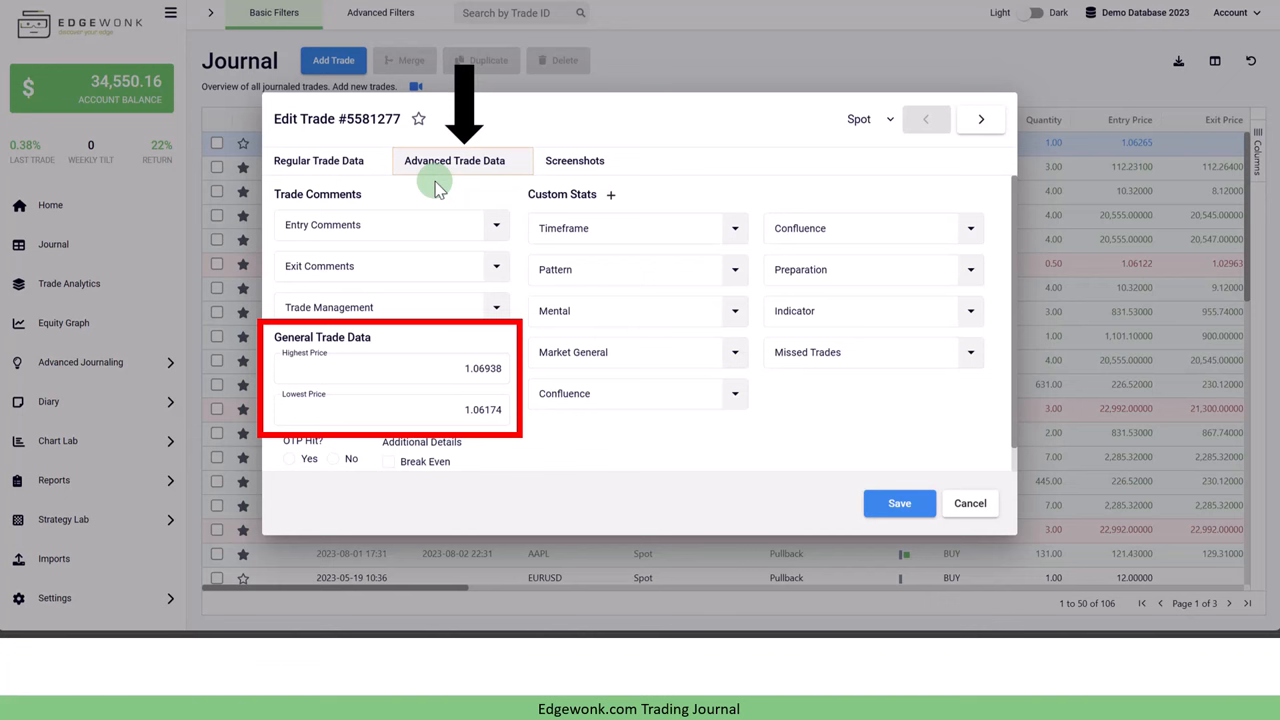
{"action": "mouse_move", "coordinate": [435, 185]}
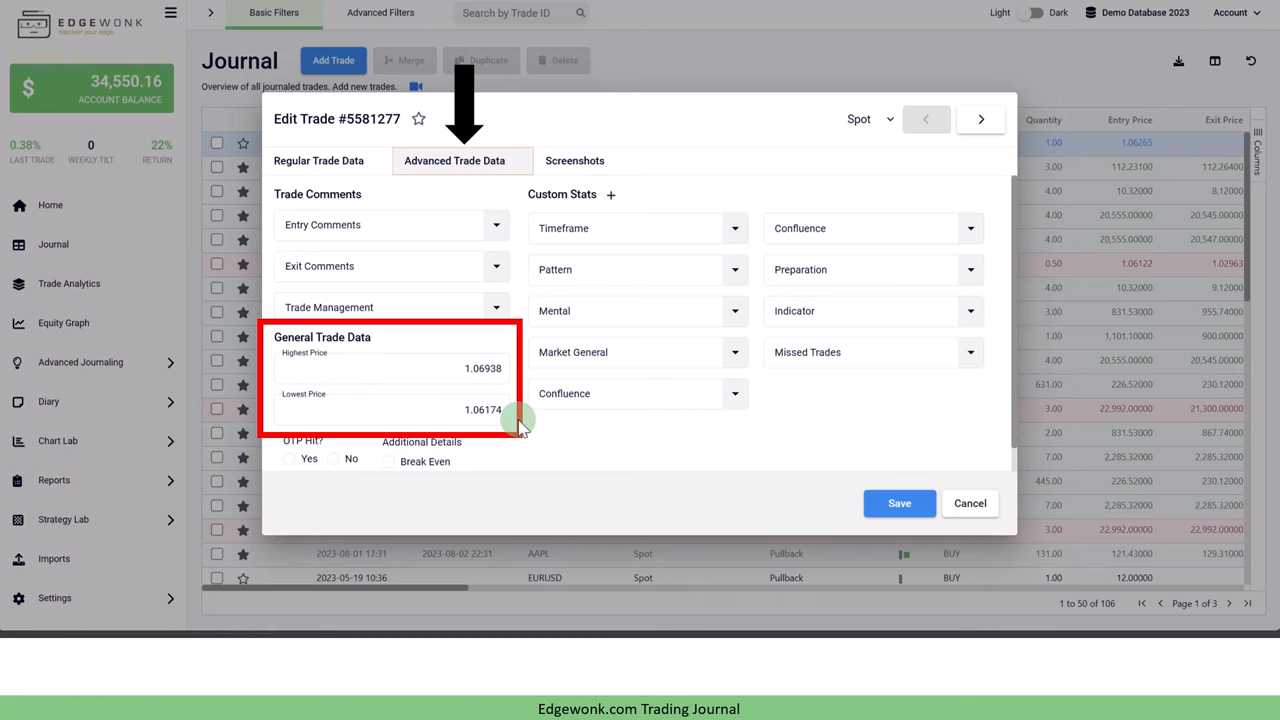
Enter 1.06938 as Highest Price and 1.06174 as Lowest Price in Advanced Trade Data.
{"action": "left_click", "coordinate": [62, 386]}
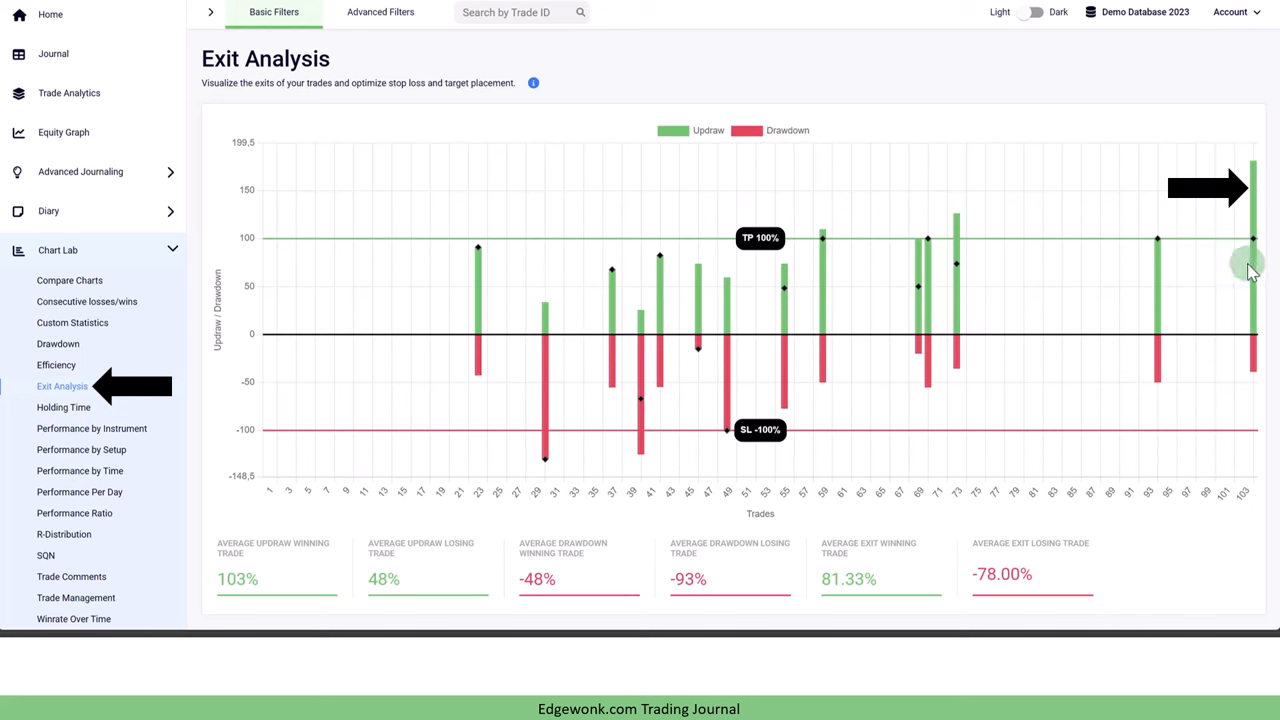
{"action": "mouse_move", "coordinate": [1260, 360]}
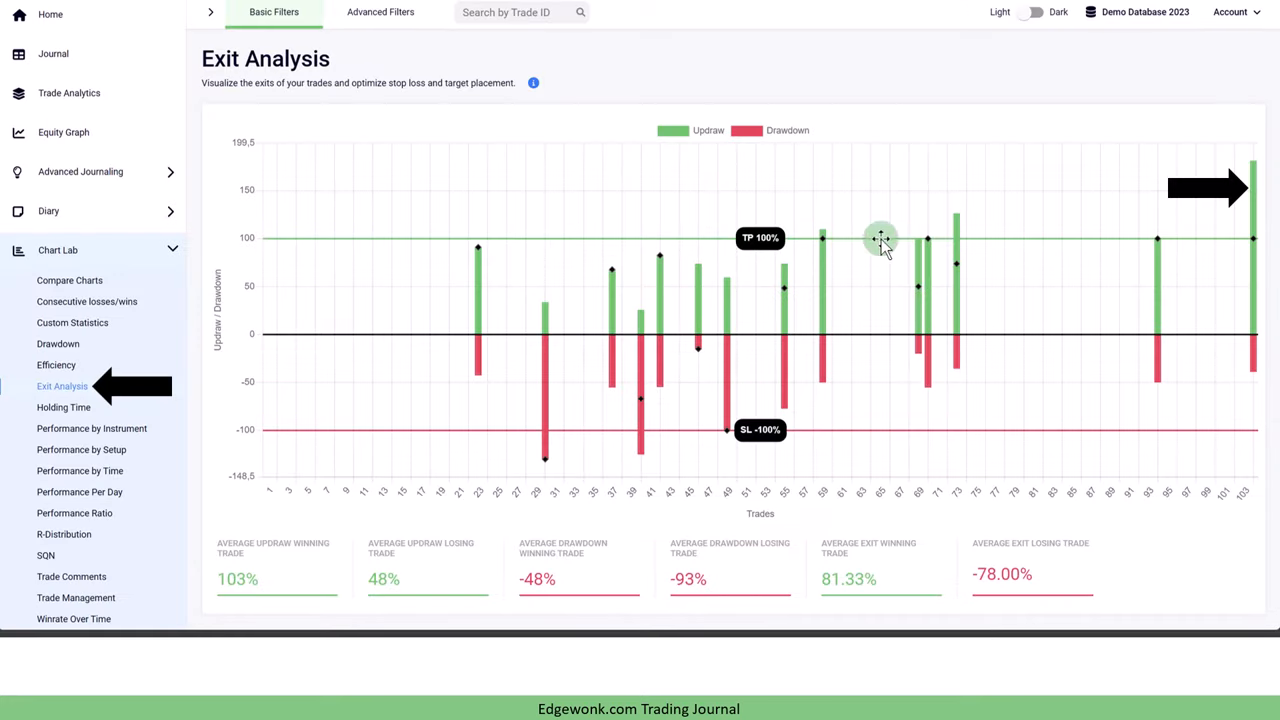
{"action": "mouse_move", "coordinate": [930, 410]}
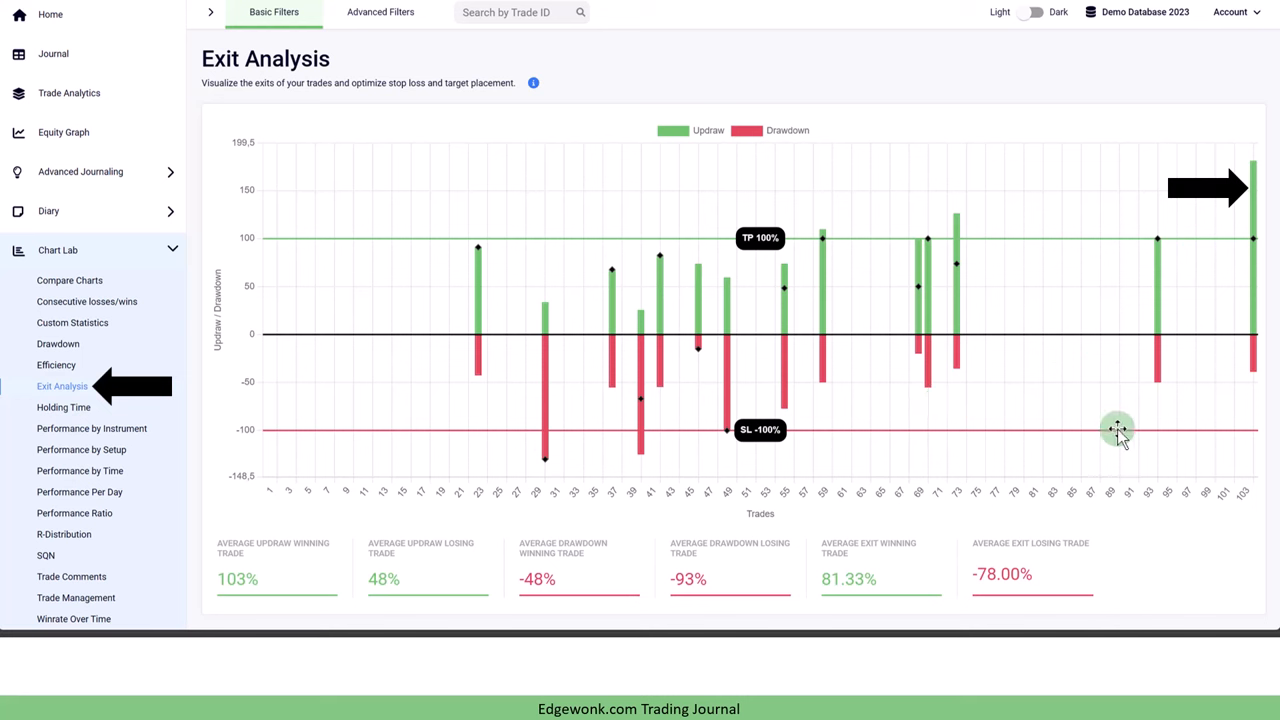
{"action": "mouse_move", "coordinate": [1263, 340]}
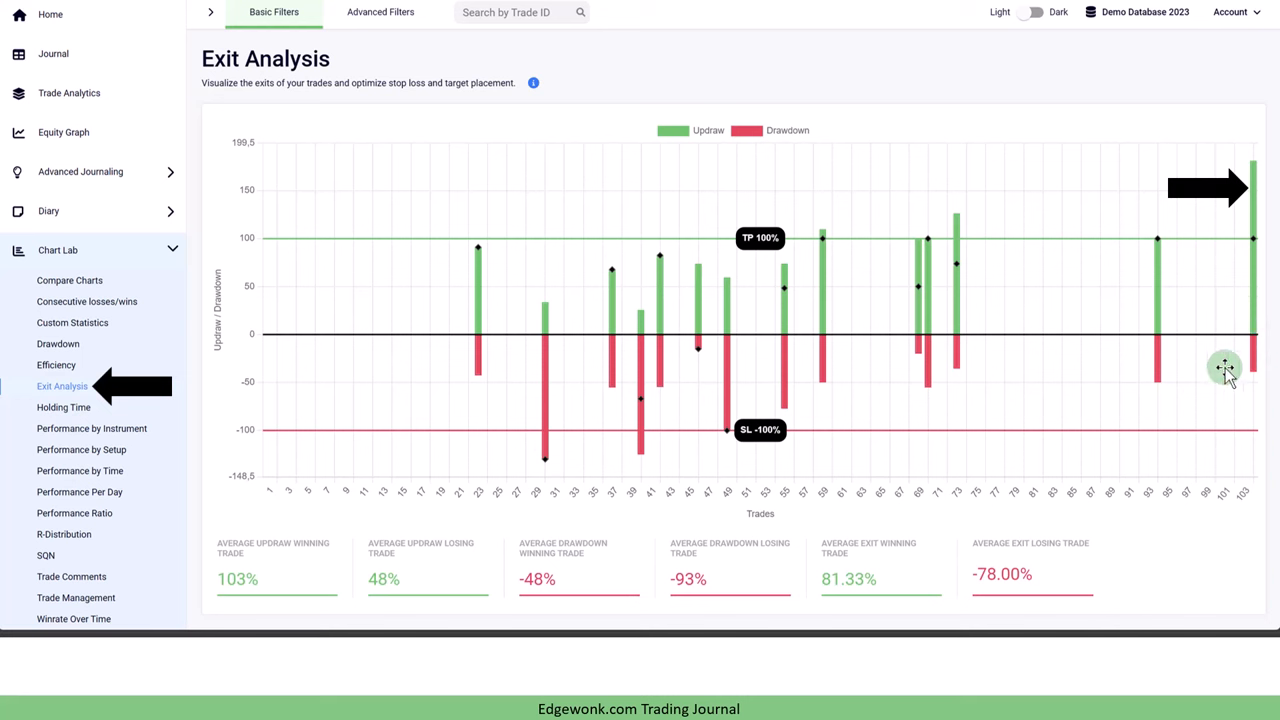
{"action": "mouse_move", "coordinate": [1253, 383]}
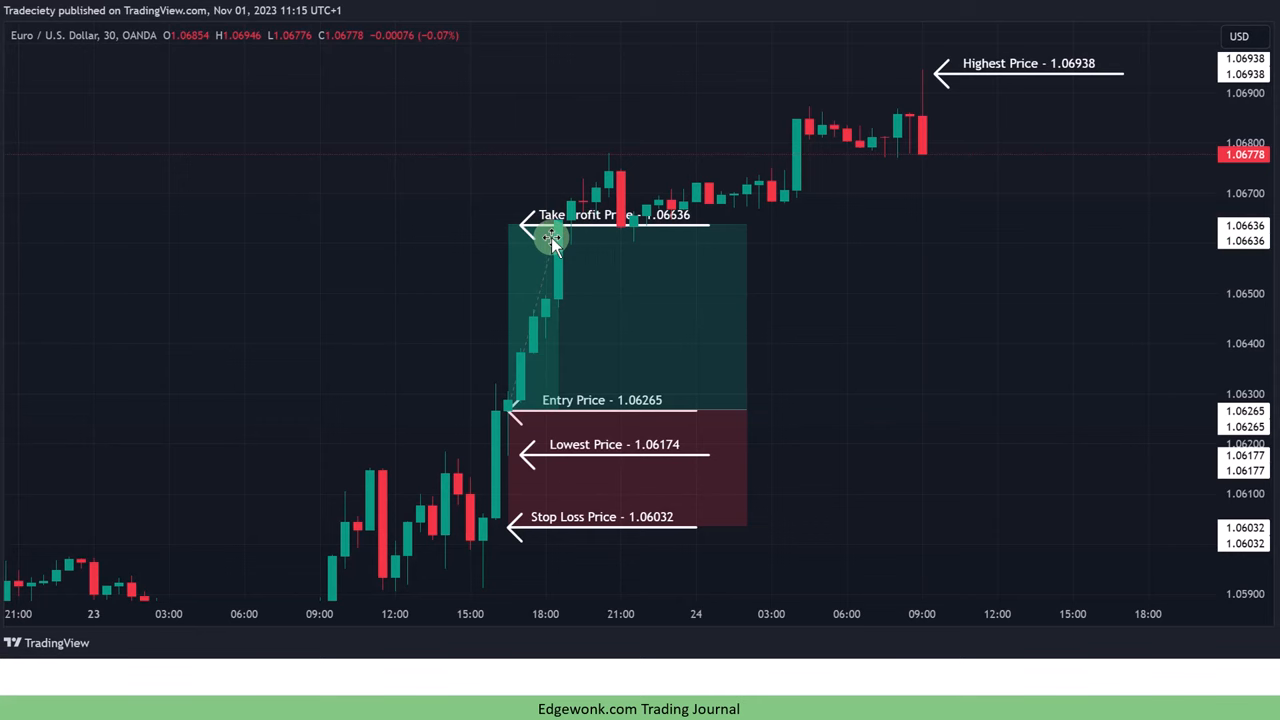
{"action": "mouse_move", "coordinate": [575, 240]}
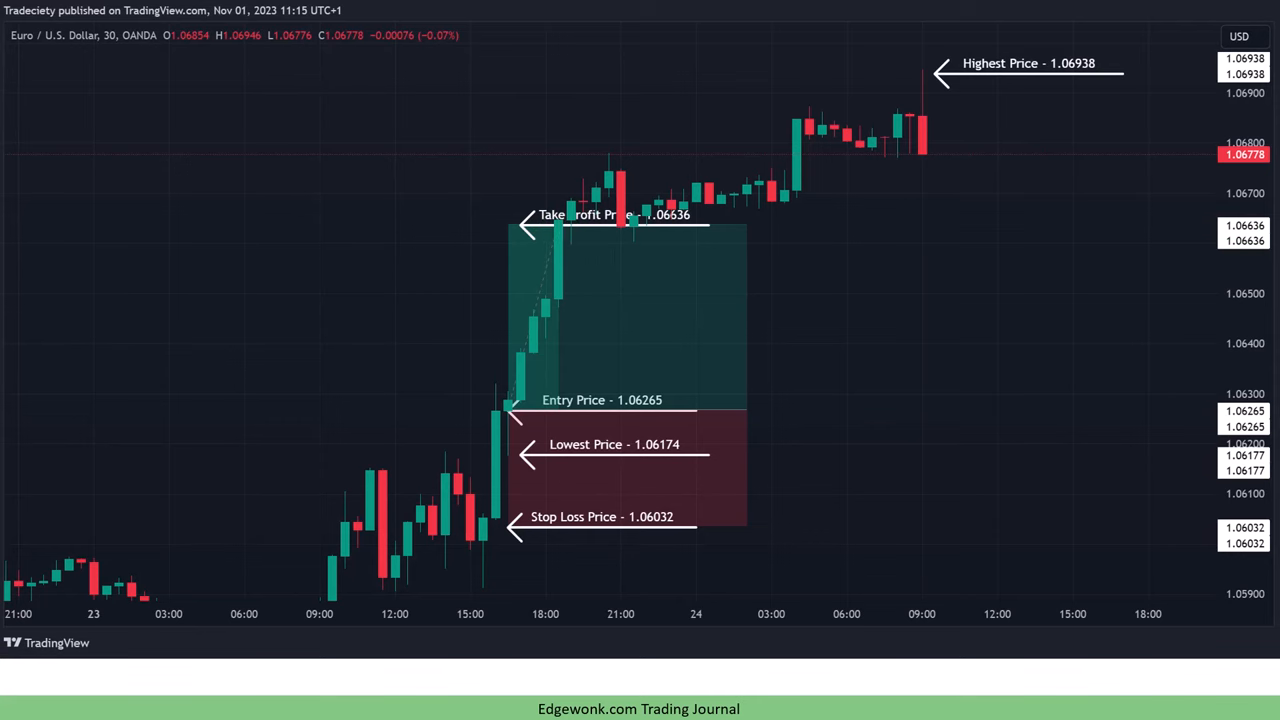
Show Chart Lab's Exit Analysis chart with the last trade's updraw near 180%.
{"action": "left_click", "coordinate": [62, 386]}
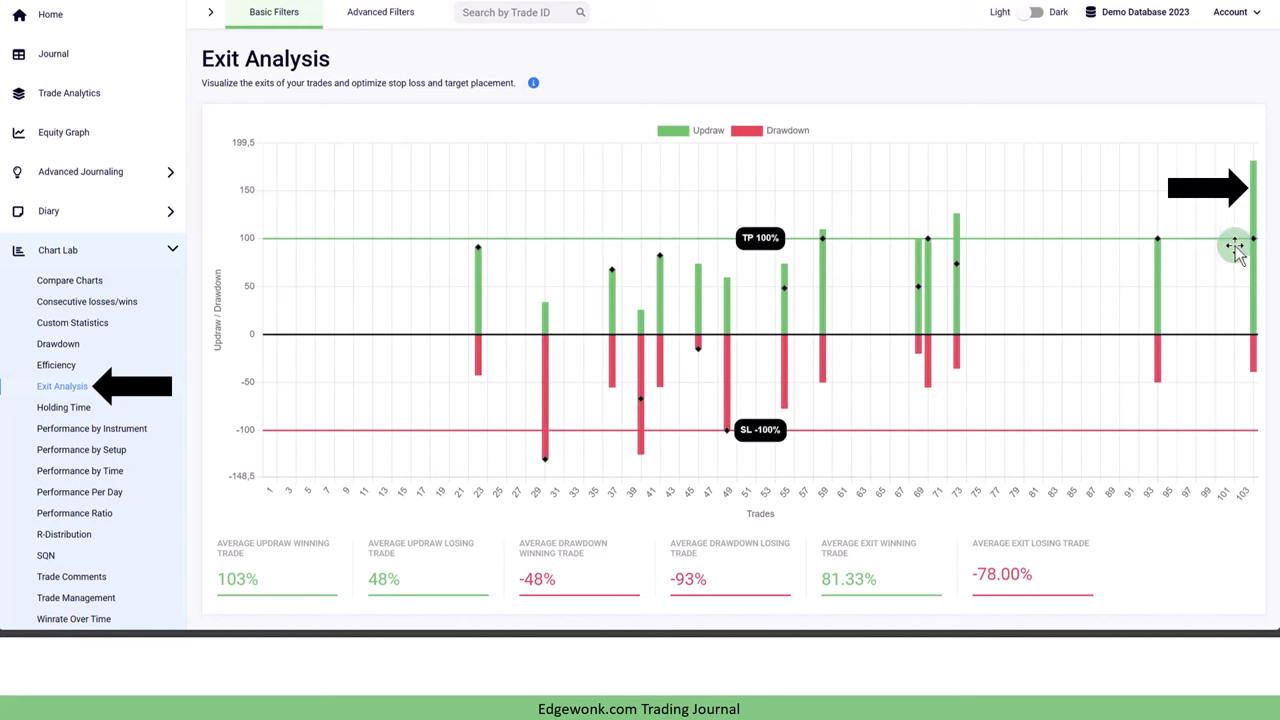
{"action": "mouse_move", "coordinate": [1258, 245]}
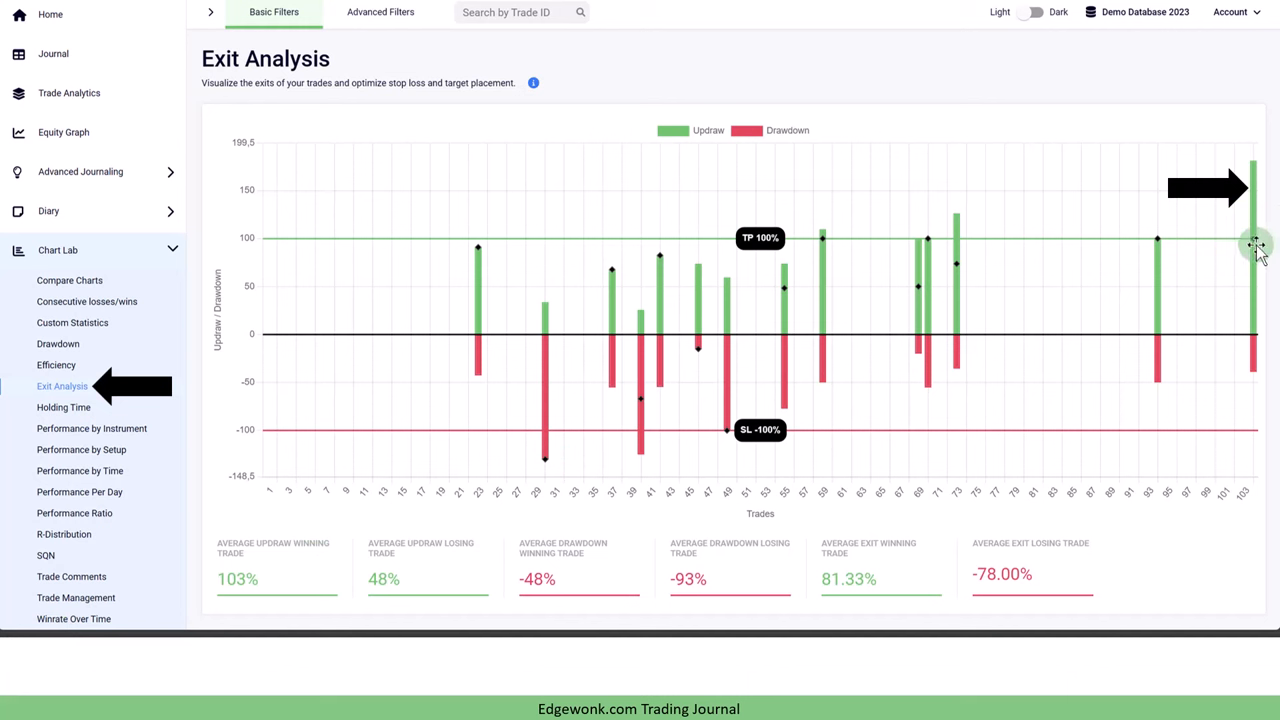
{"action": "mouse_move", "coordinate": [1235, 248]}
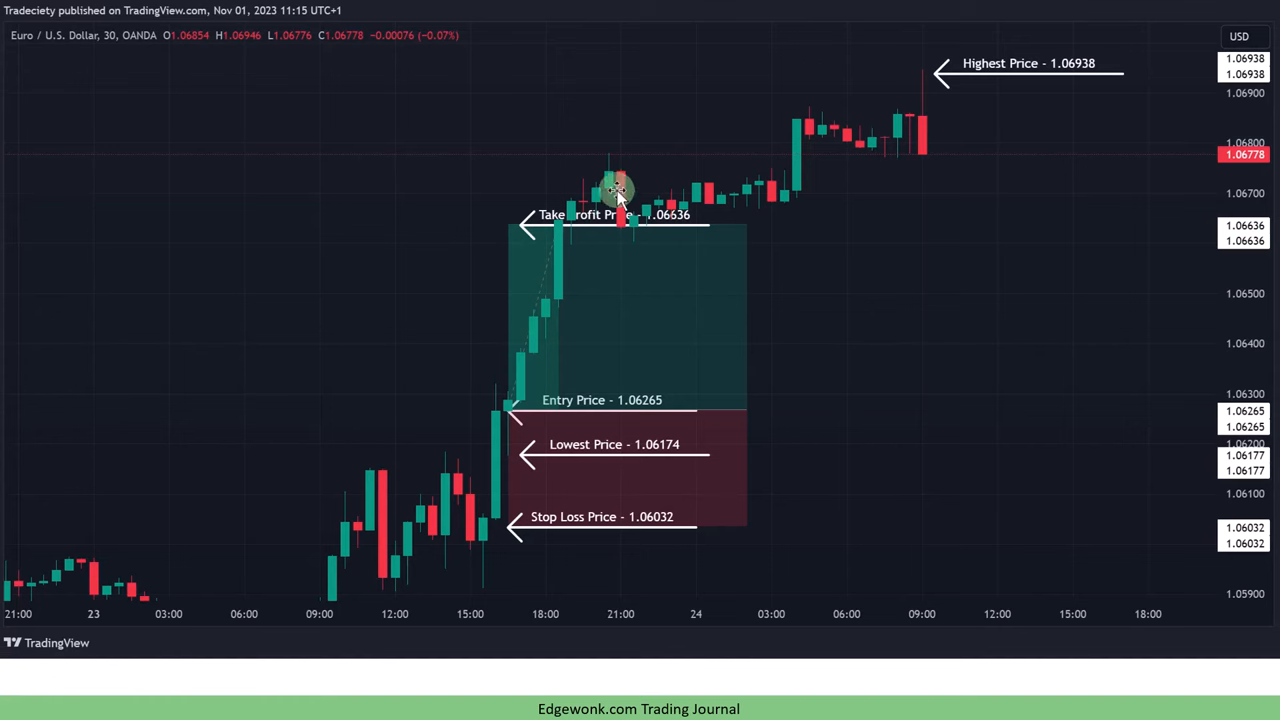
{"action": "mouse_move", "coordinate": [888, 118]}
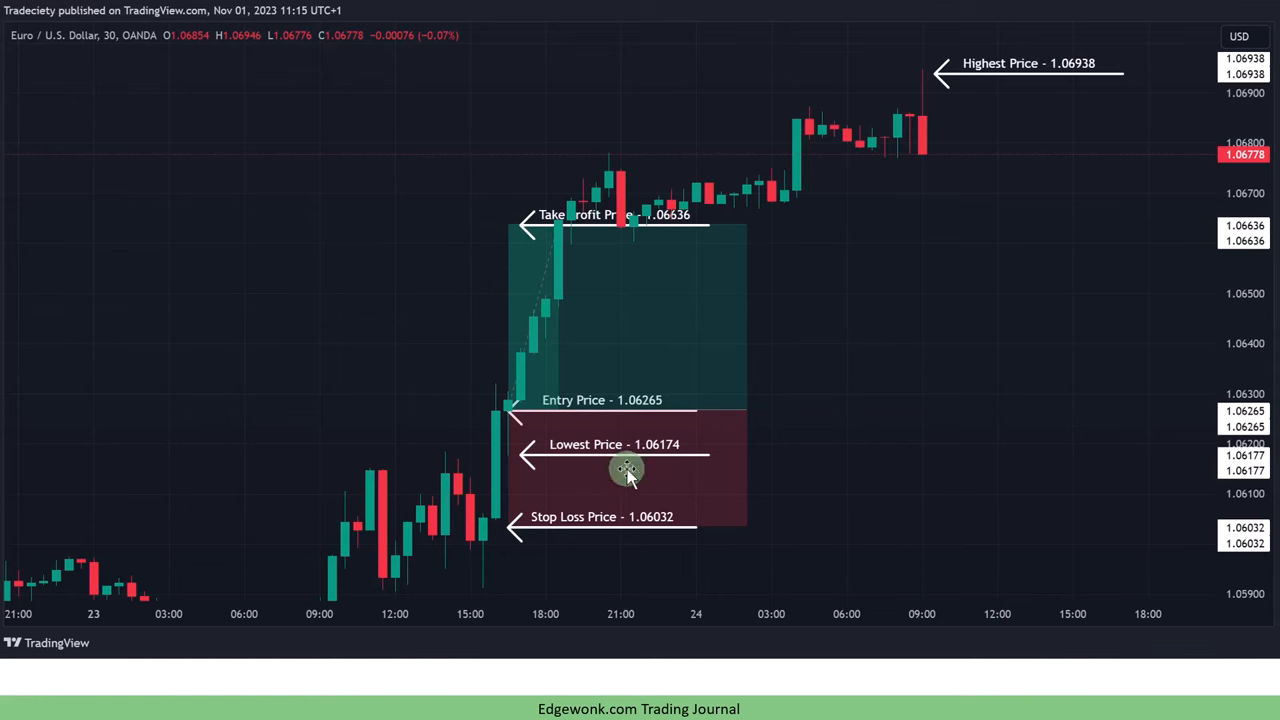
{"action": "mouse_move", "coordinate": [510, 410]}
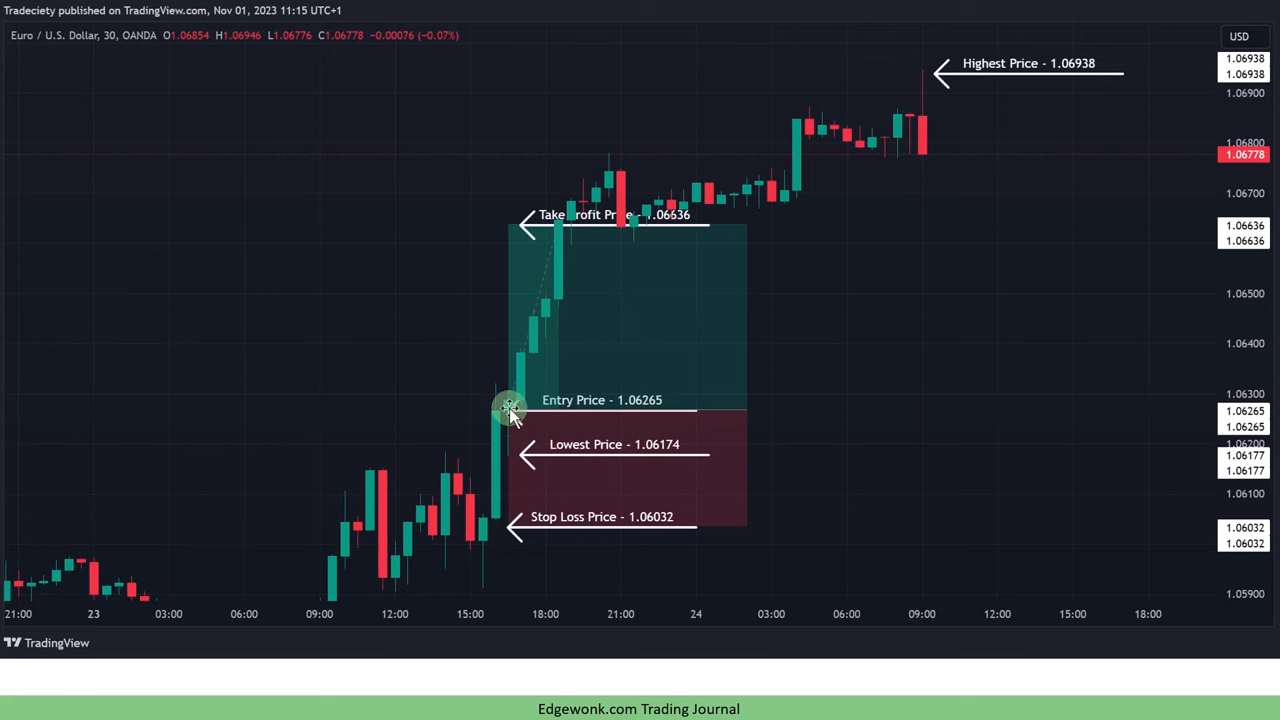
{"action": "mouse_move", "coordinate": [525, 460]}
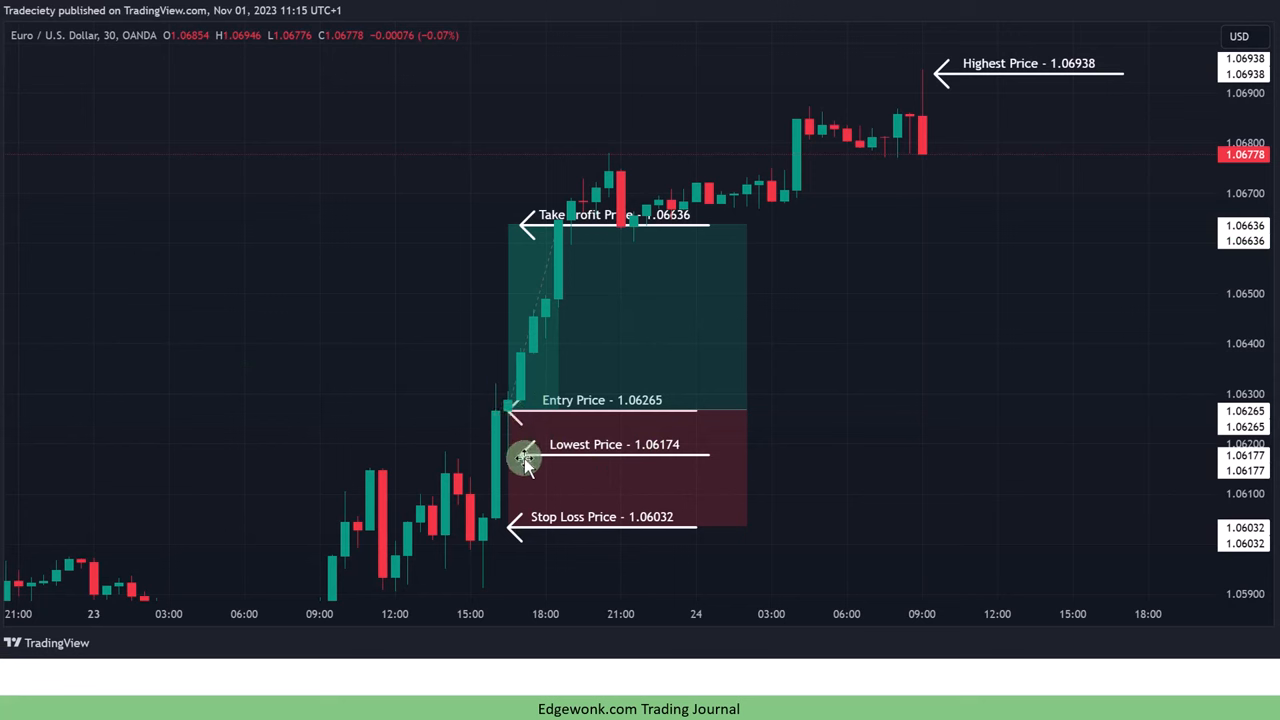
{"action": "mouse_move", "coordinate": [577, 262]}
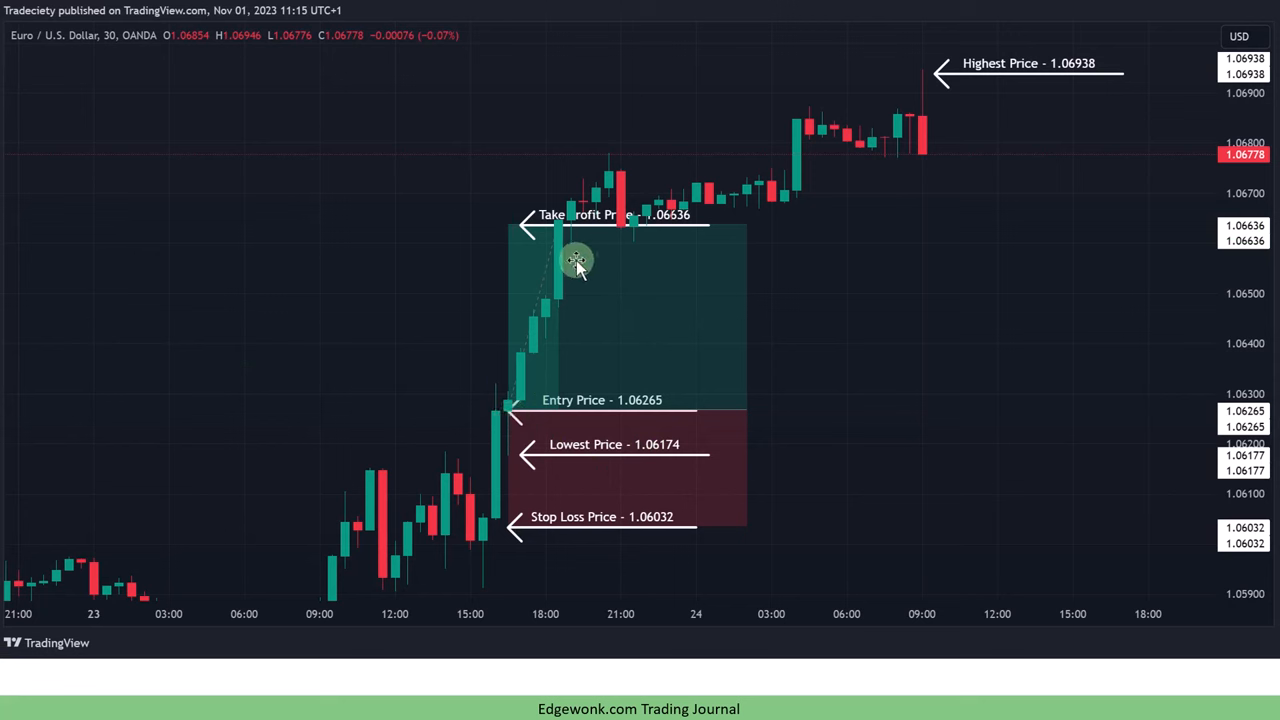
{"action": "left_click", "coordinate": [62, 386]}
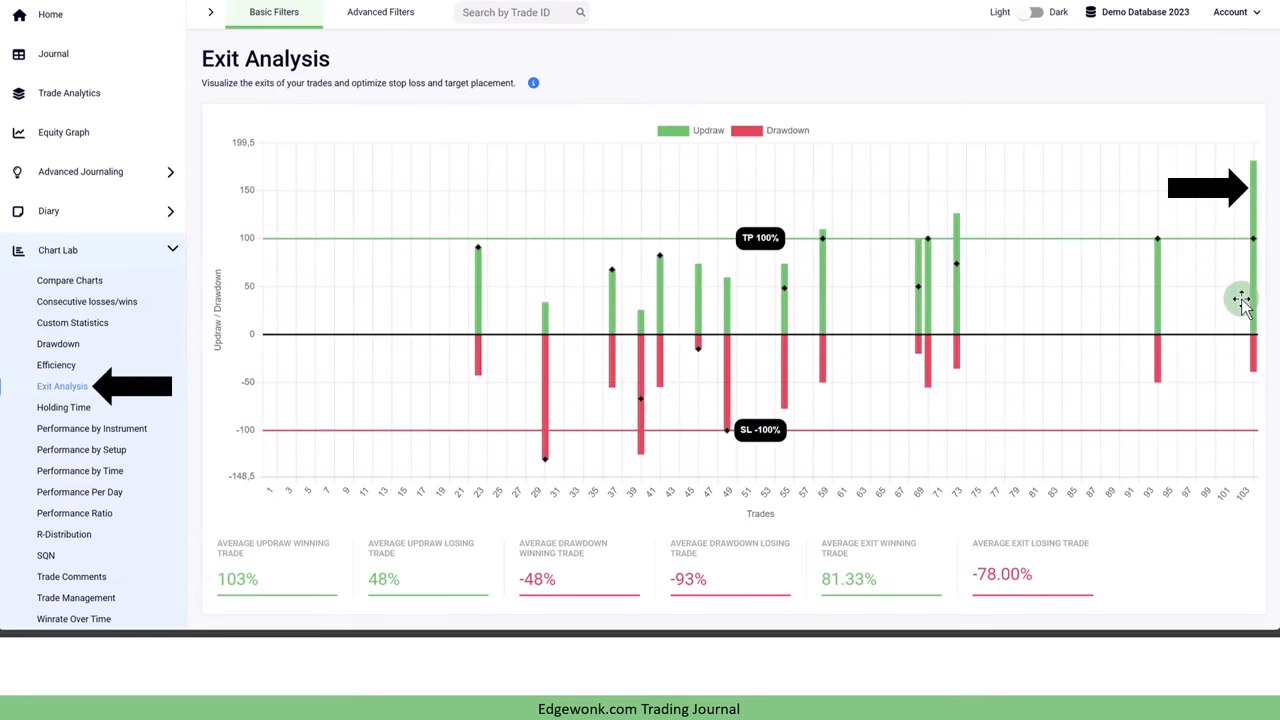
{"action": "mouse_move", "coordinate": [1223, 210]}
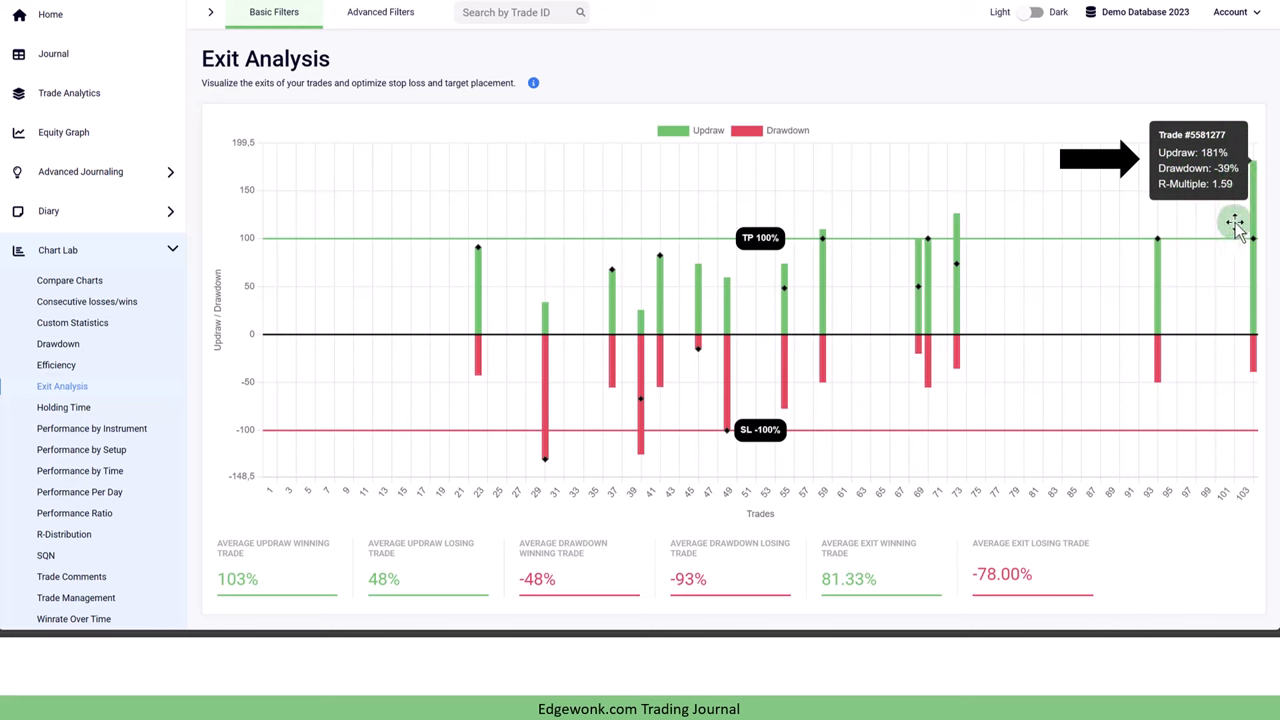
{"action": "mouse_move", "coordinate": [1242, 240]}
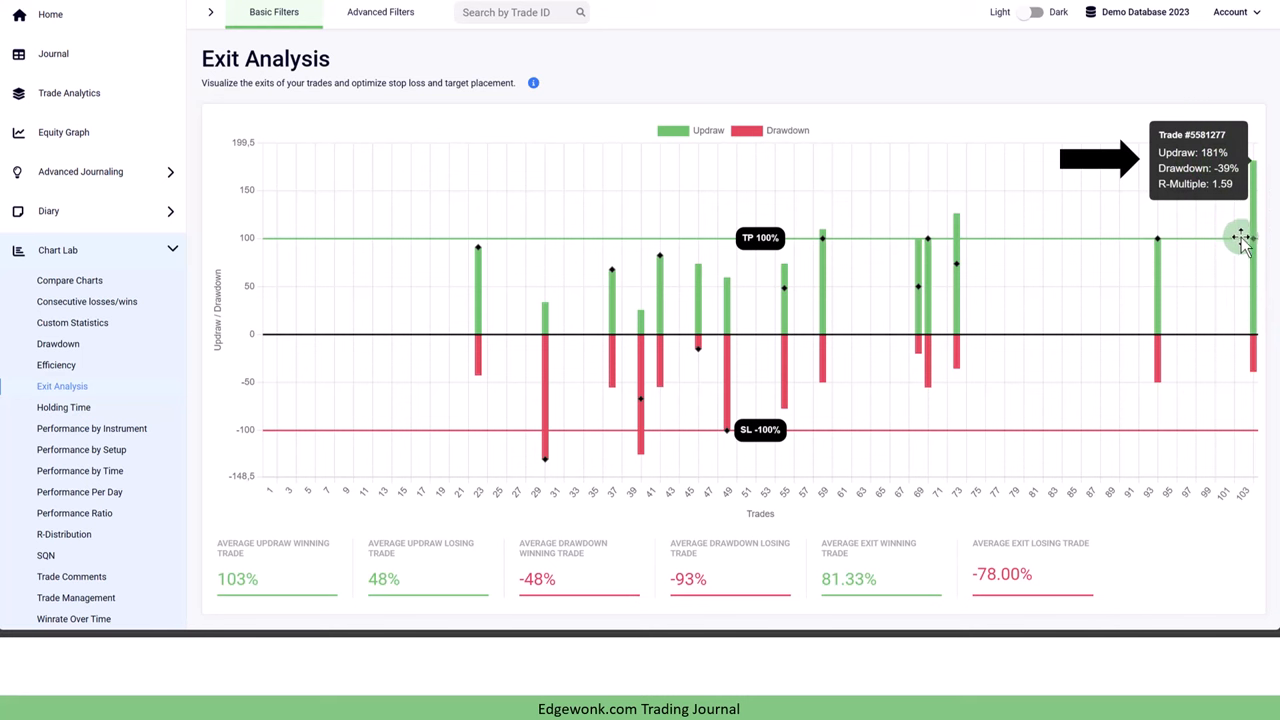
{"action": "mouse_move", "coordinate": [1245, 242]}
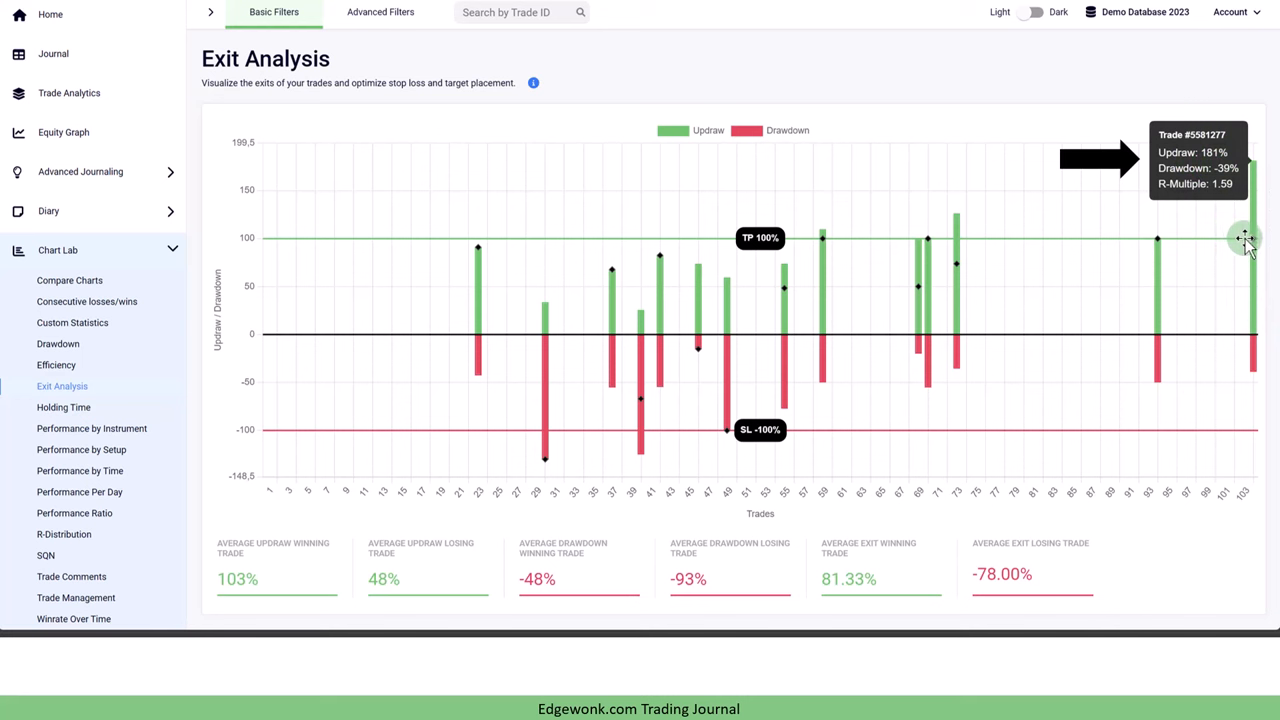
{"action": "mouse_move", "coordinate": [1247, 205]}
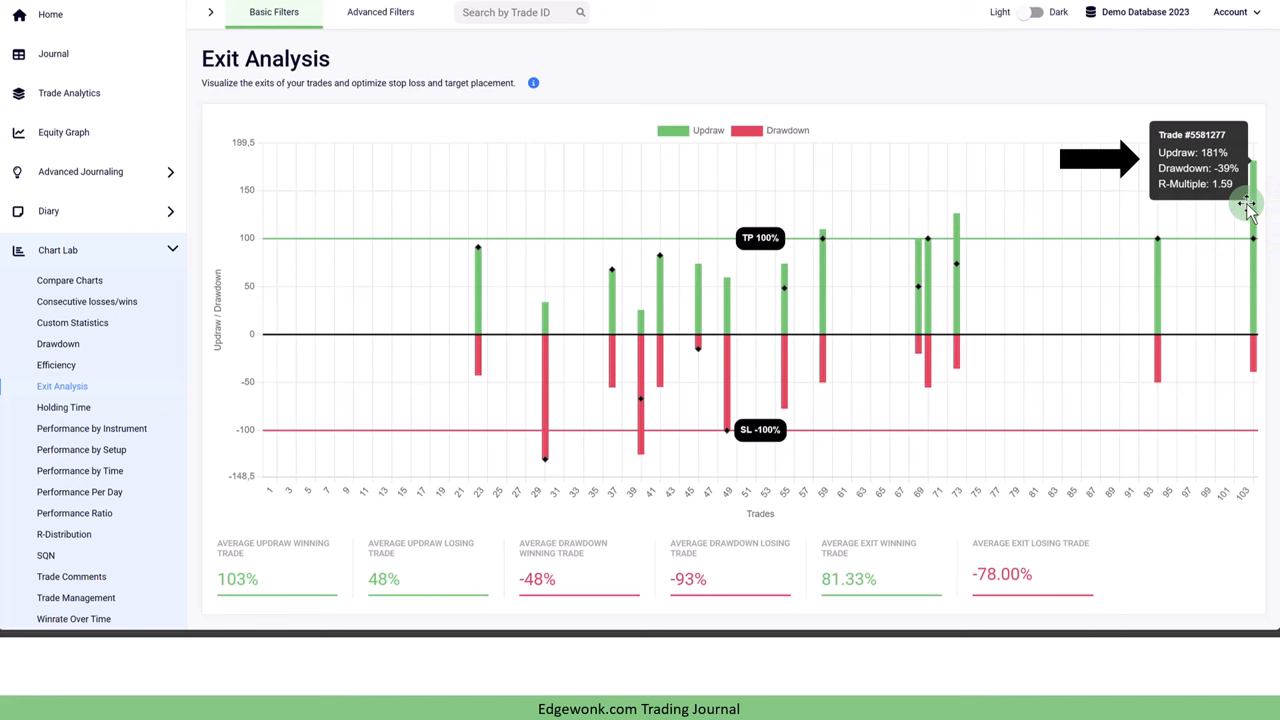
{"action": "mouse_move", "coordinate": [1213, 168]}
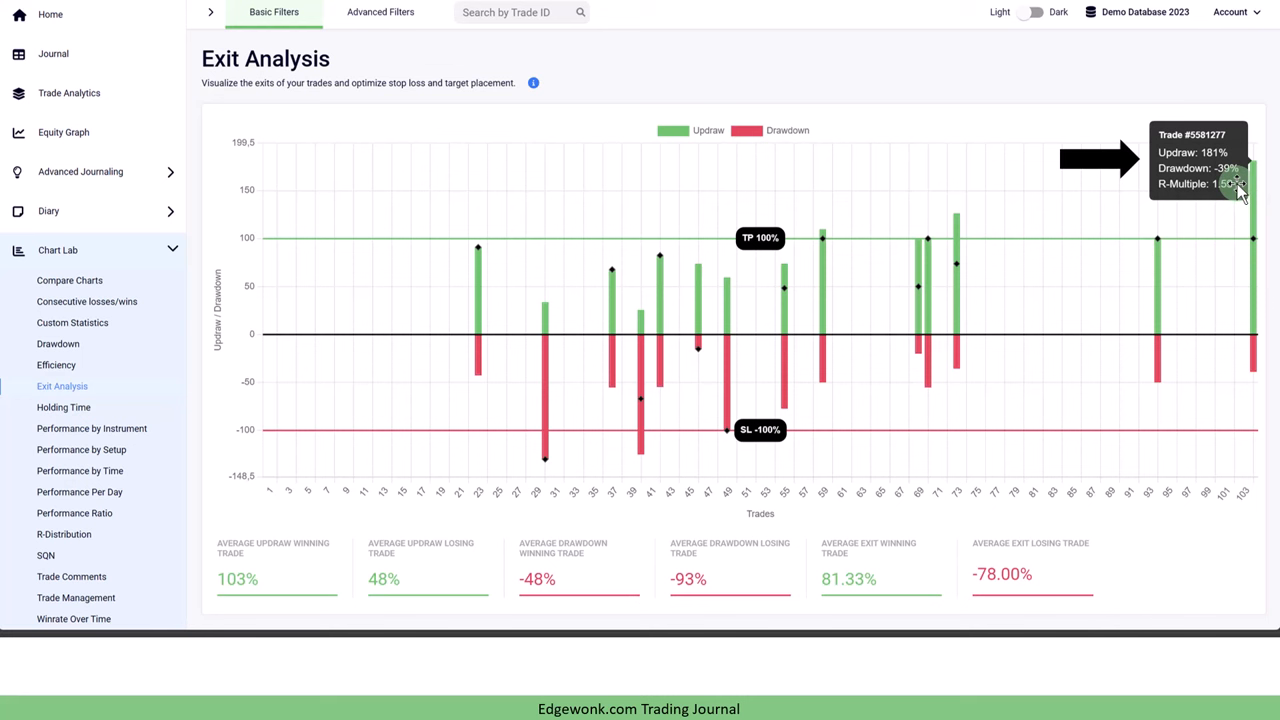
{"action": "mouse_move", "coordinate": [1252, 428]}
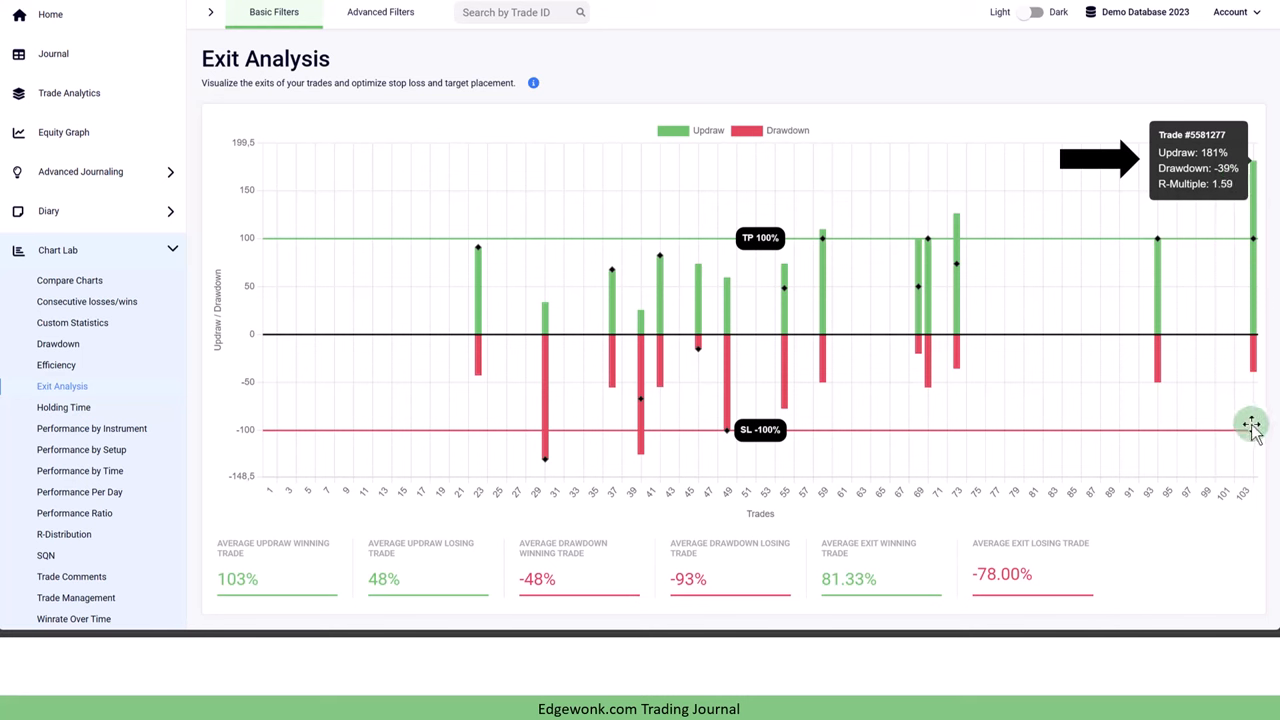
{"action": "mouse_move", "coordinate": [1262, 385]}
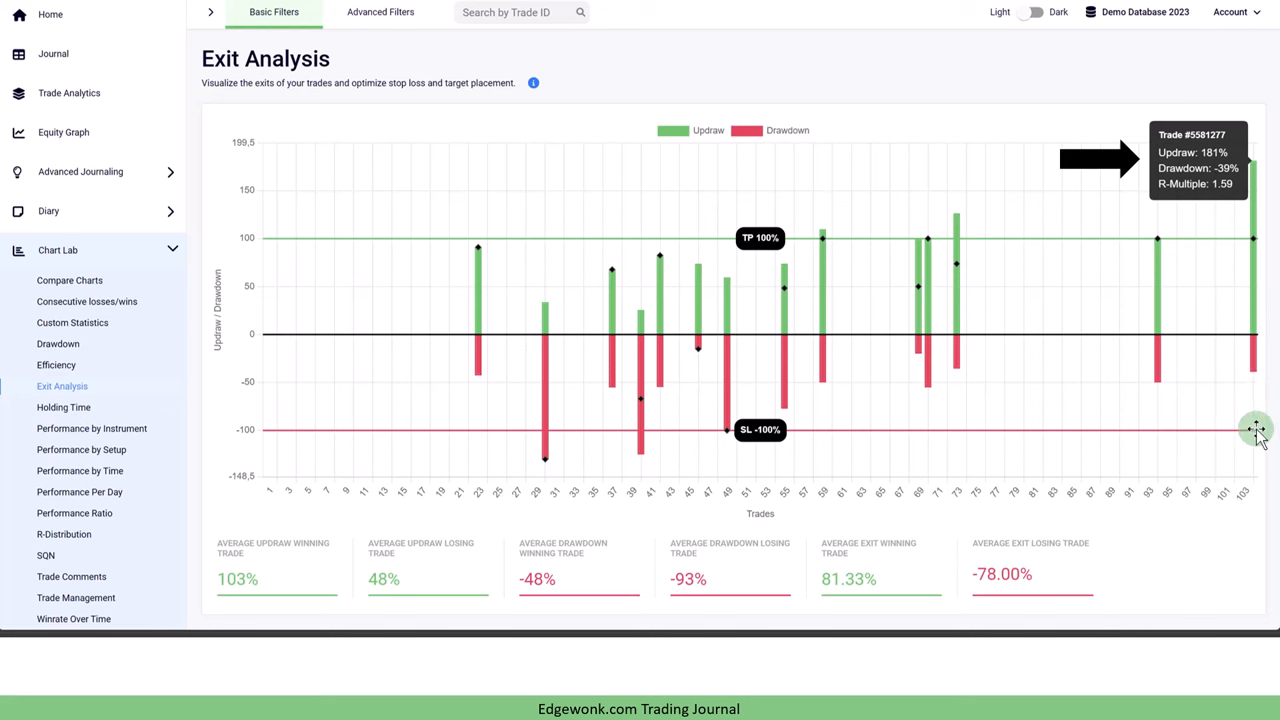
{"action": "mouse_move", "coordinate": [1248, 435]}
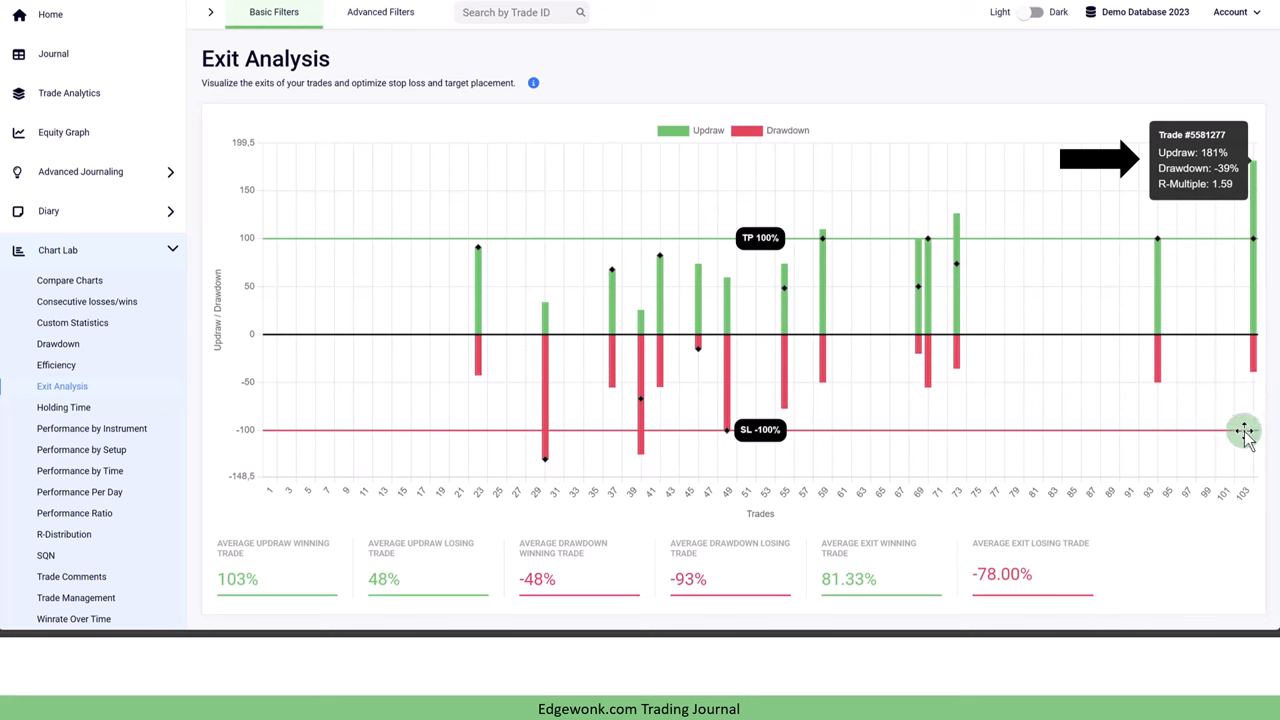
{"action": "mouse_move", "coordinate": [1248, 288]}
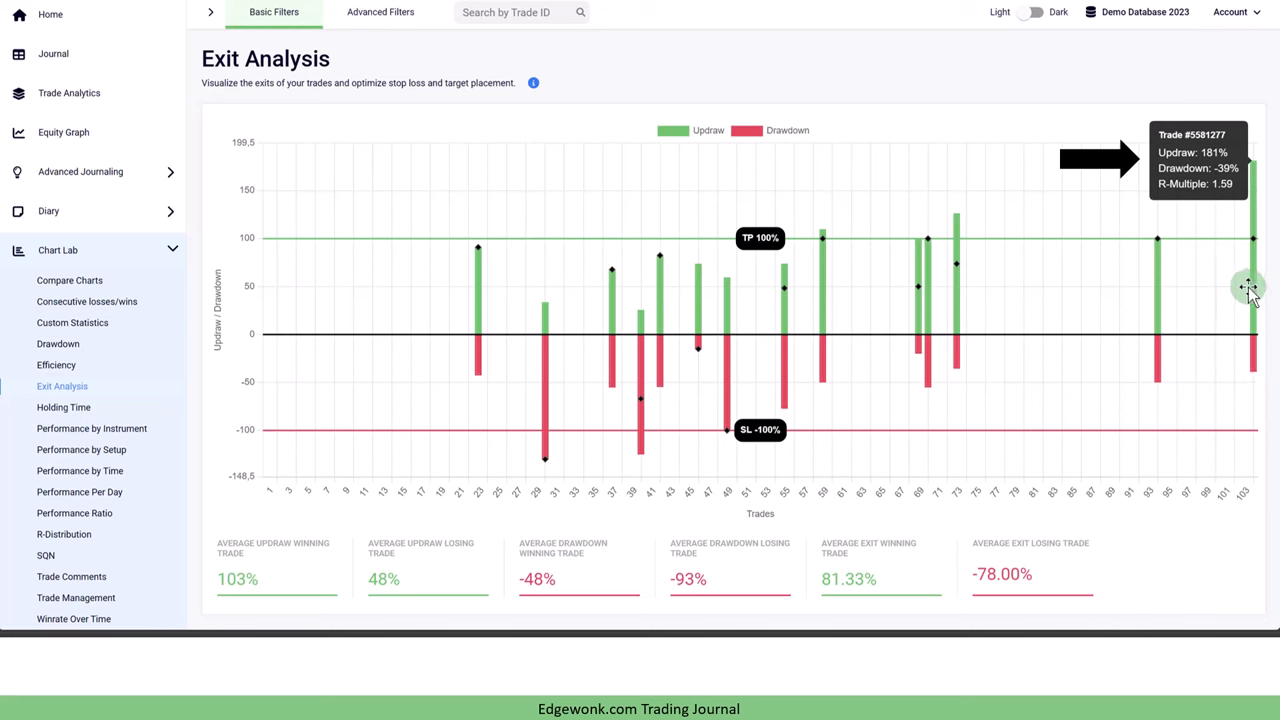
{"action": "mouse_move", "coordinate": [265, 495]}
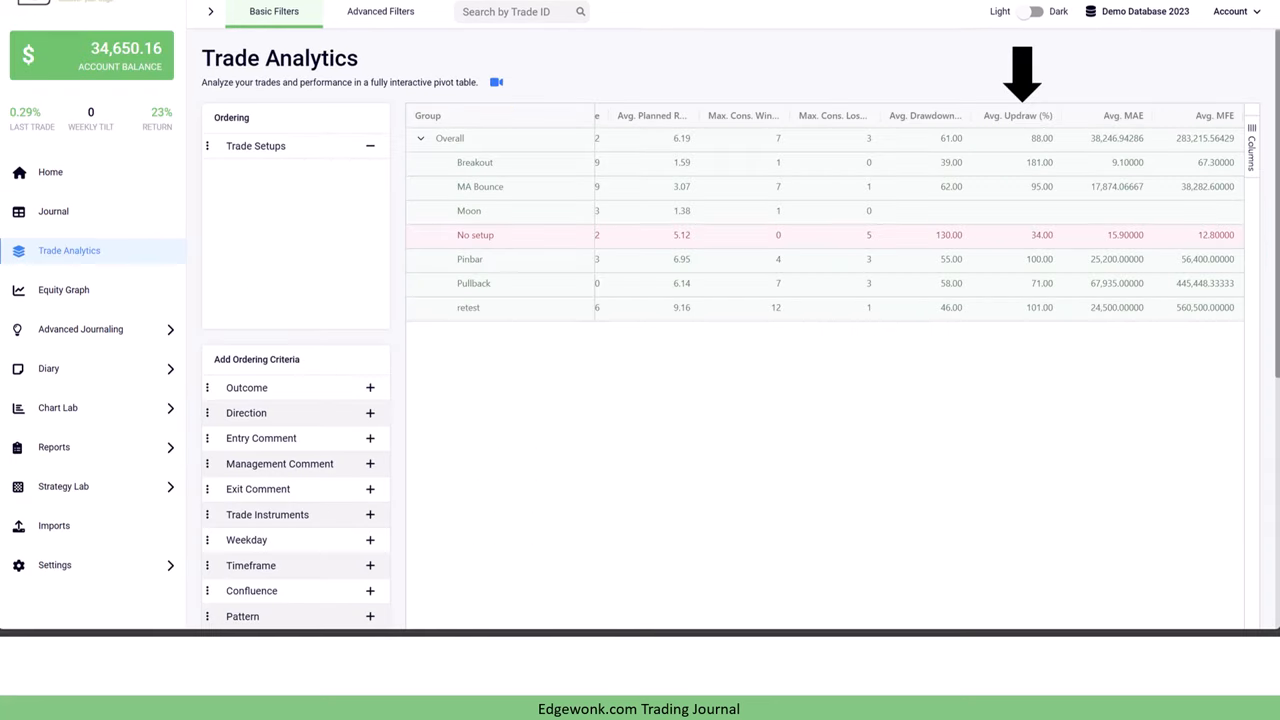
{"action": "mouse_move", "coordinate": [103, 250]}
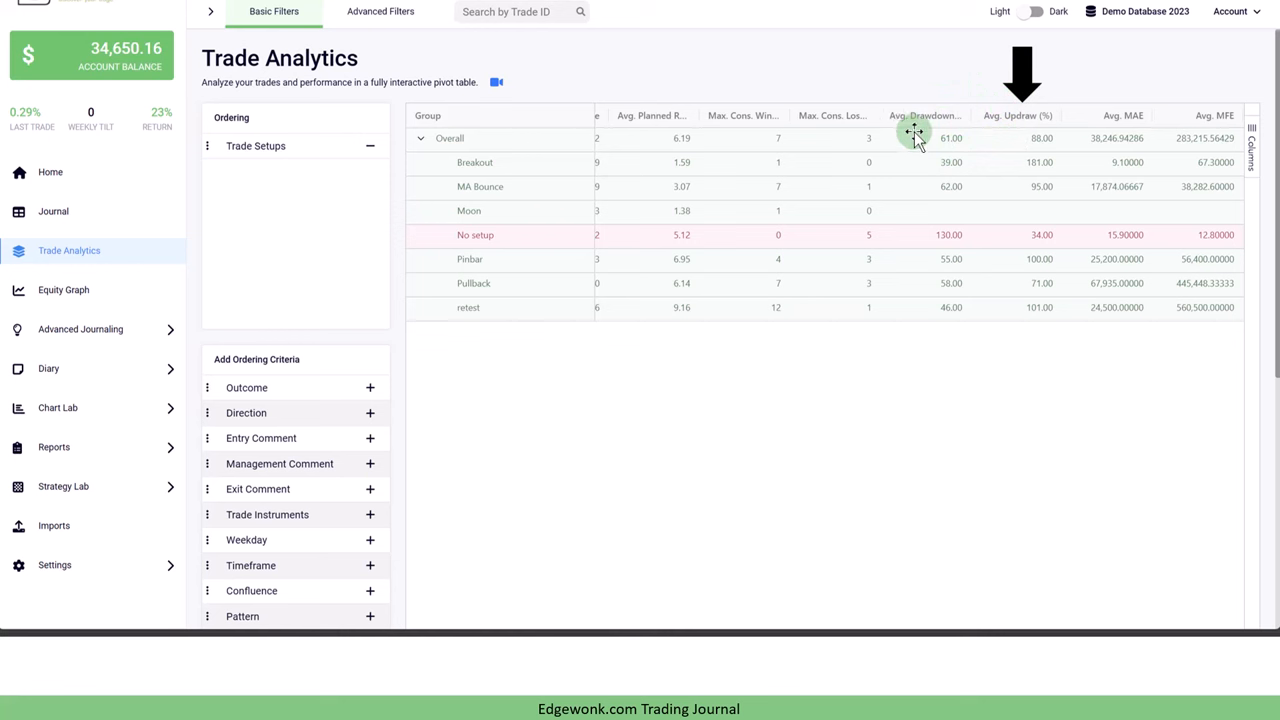
{"action": "mouse_move", "coordinate": [1042, 145]}
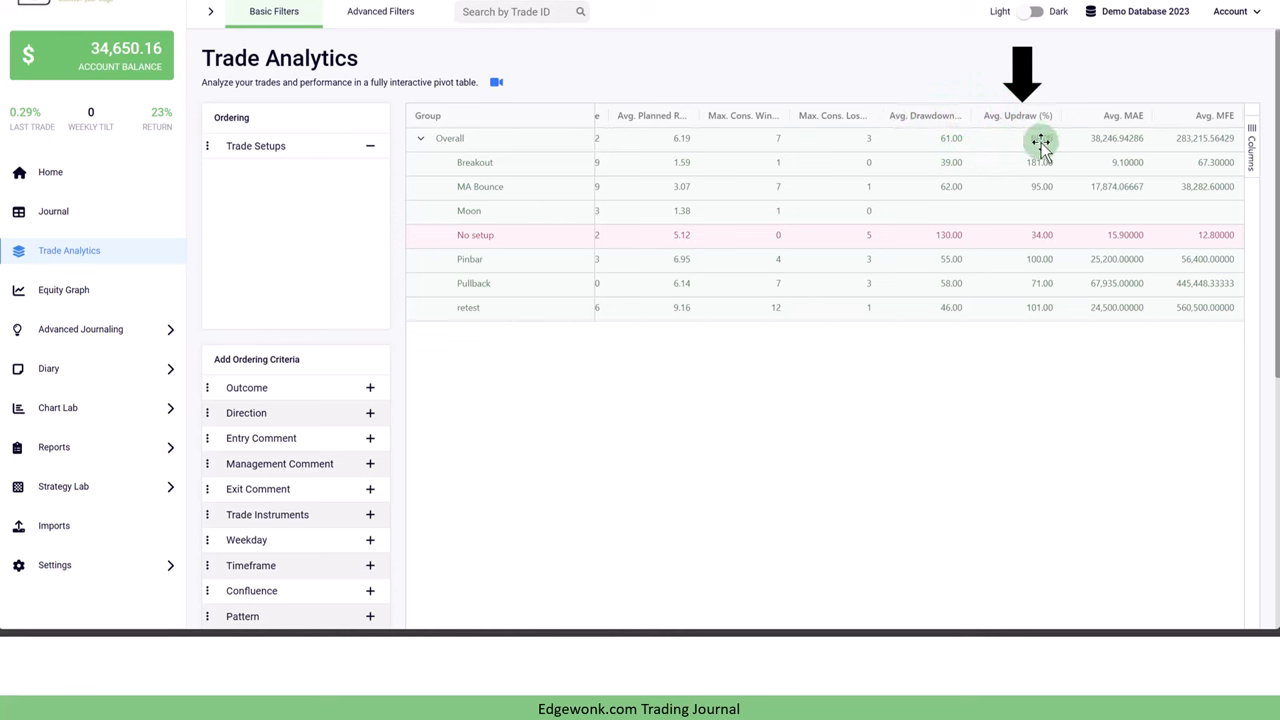
{"action": "mouse_move", "coordinate": [993, 215]}
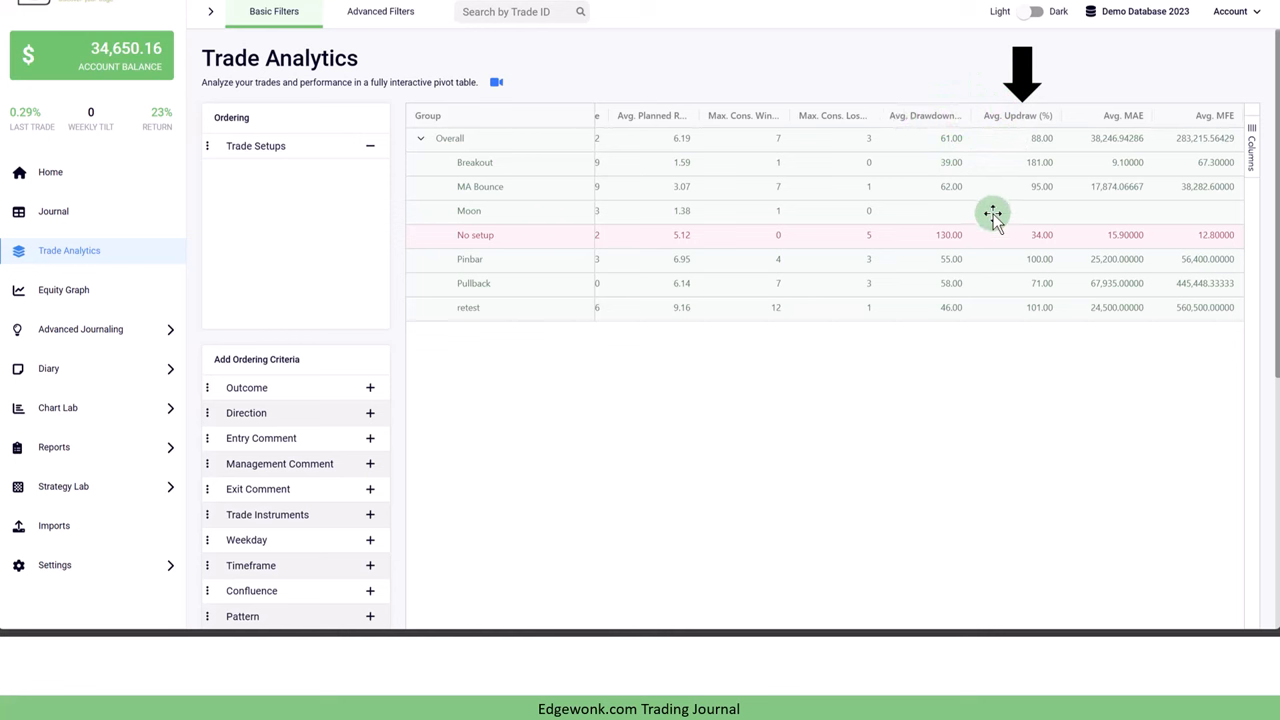
{"action": "mouse_move", "coordinate": [1005, 213]}
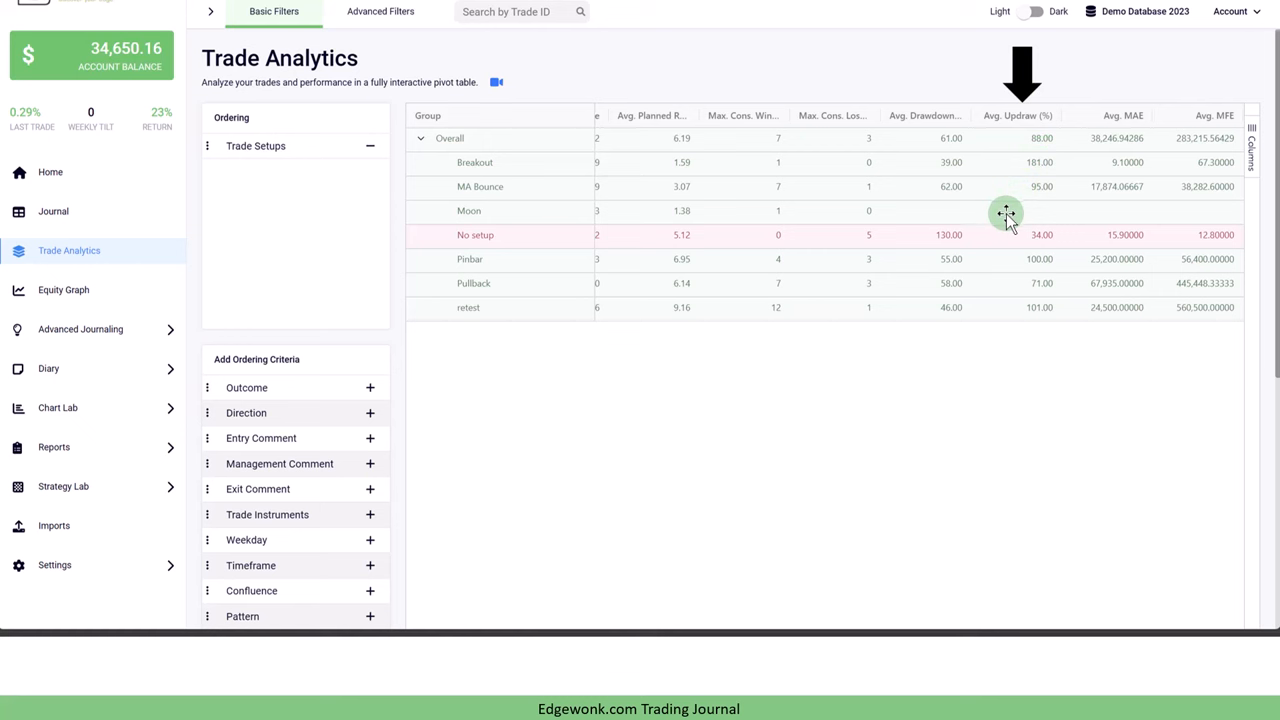
{"action": "mouse_move", "coordinate": [225, 160]}
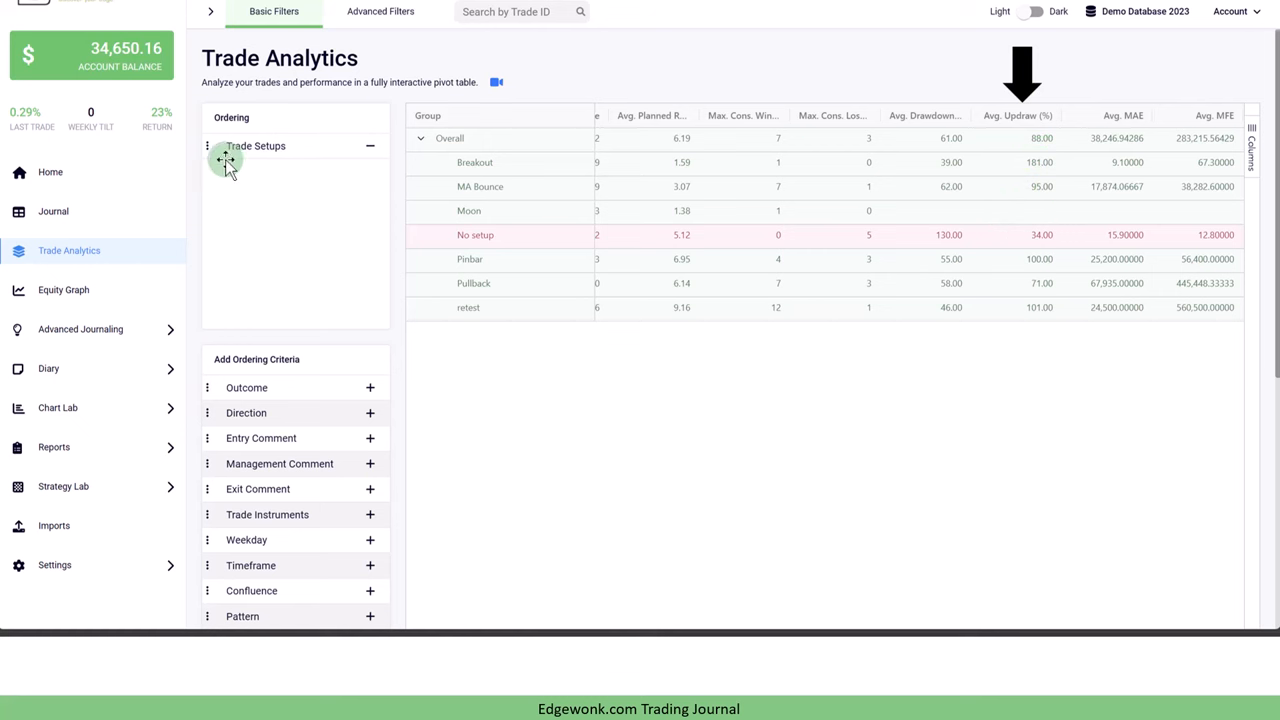
{"action": "mouse_move", "coordinate": [440, 215]}
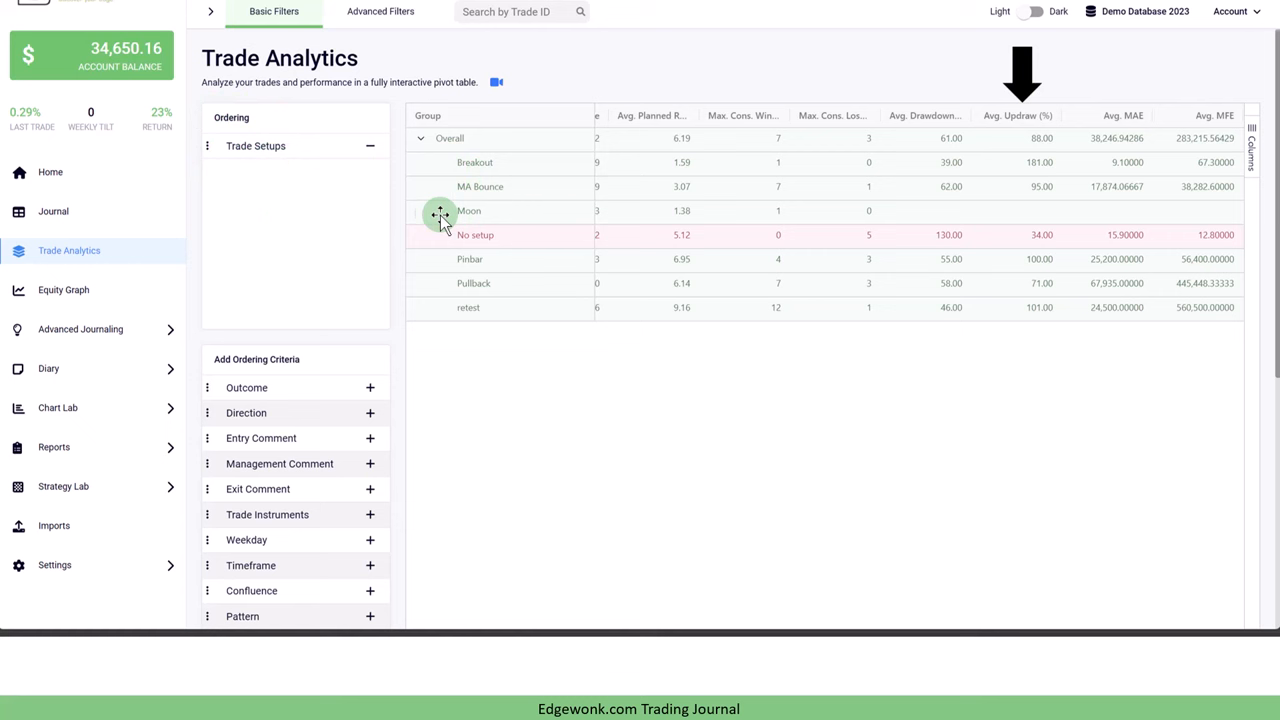
{"action": "mouse_move", "coordinate": [415, 200]}
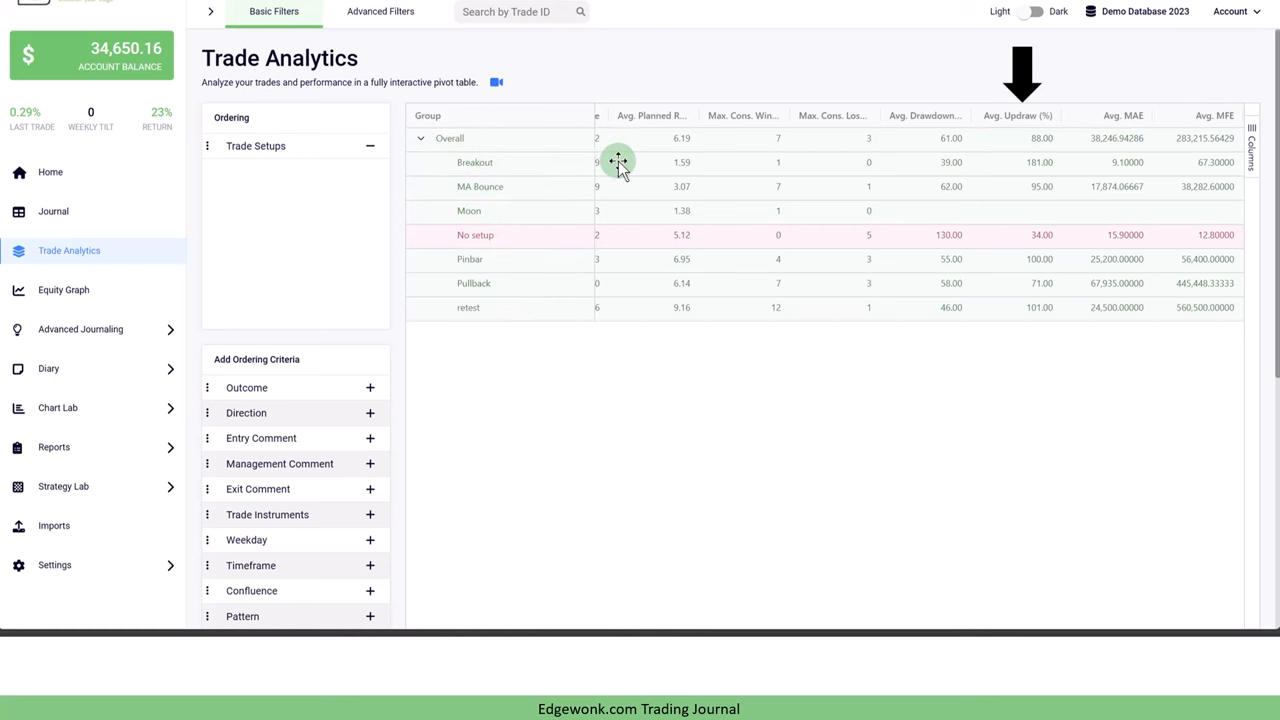
{"action": "mouse_move", "coordinate": [990, 162]}
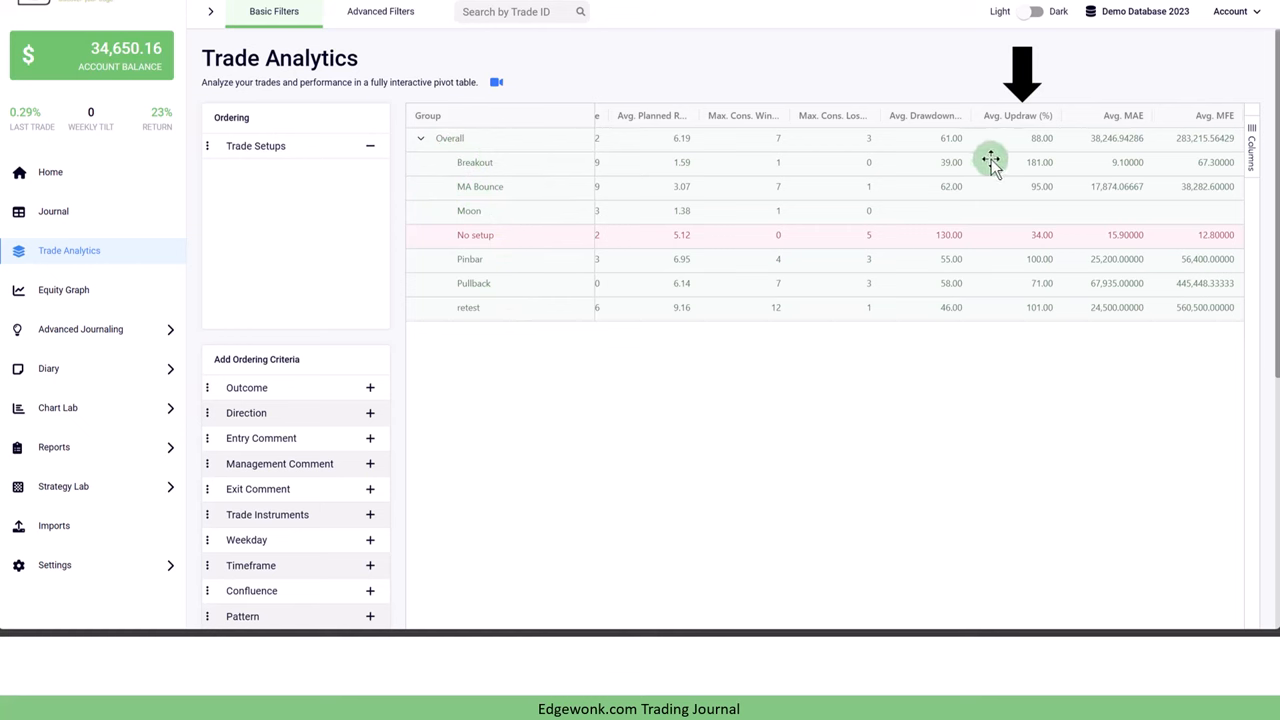
{"action": "mouse_move", "coordinate": [1068, 140]}
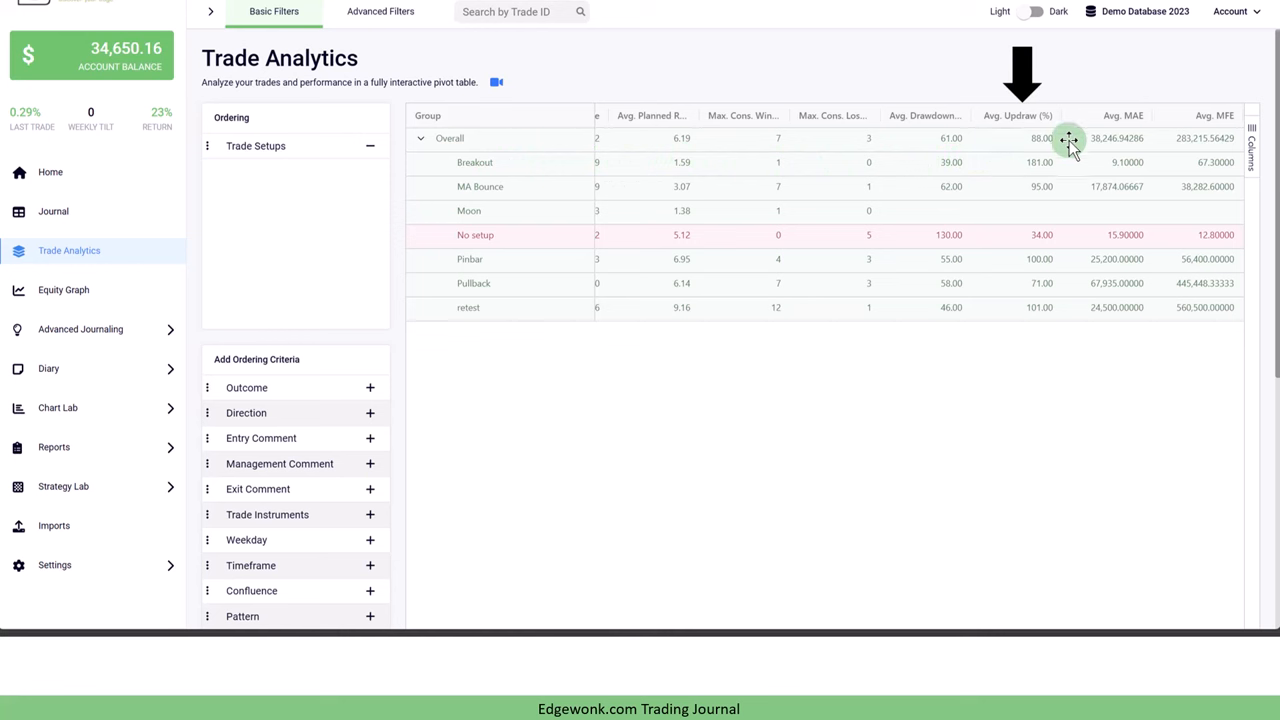
{"action": "mouse_move", "coordinate": [1037, 174]}
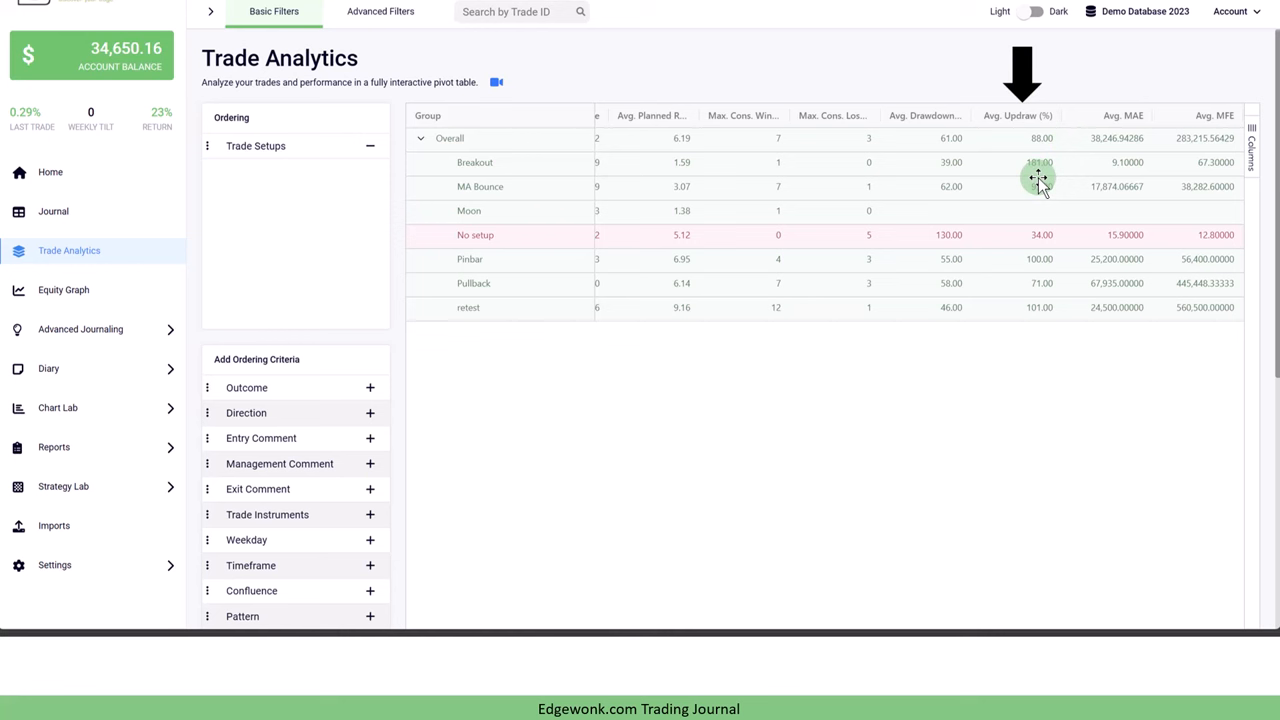
{"action": "mouse_move", "coordinate": [1022, 186]}
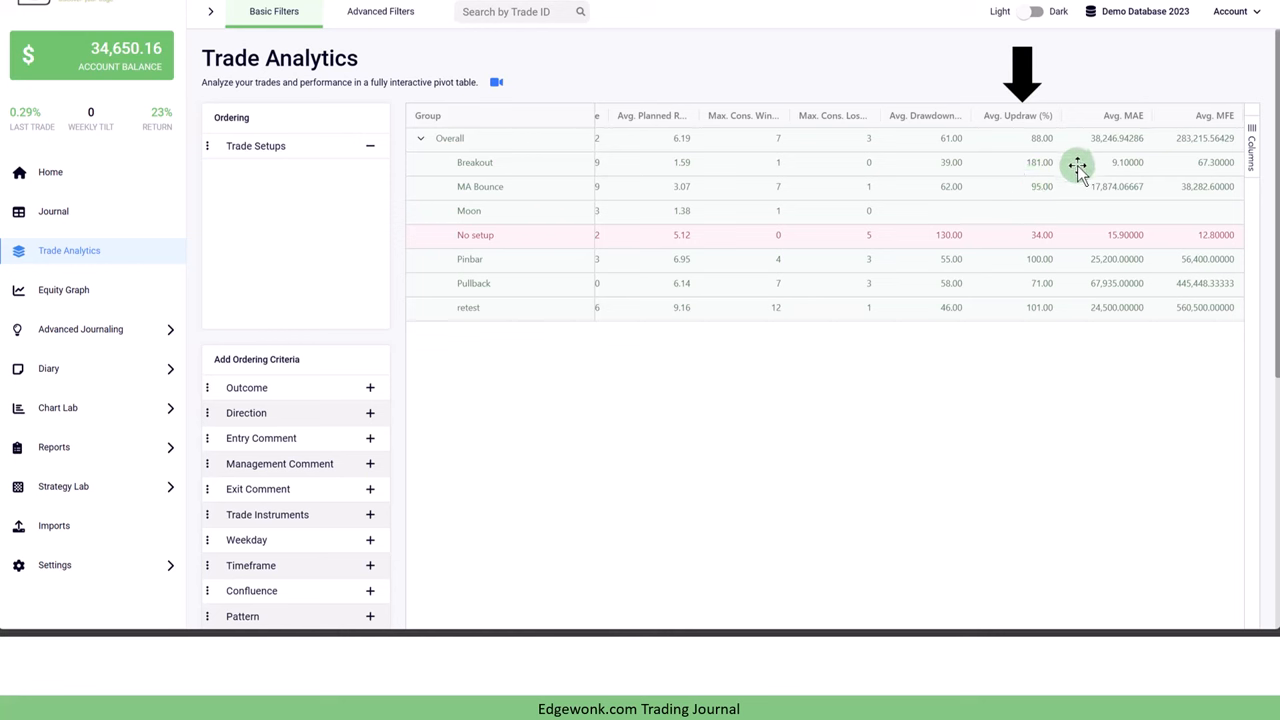
{"action": "mouse_move", "coordinate": [1045, 180]}
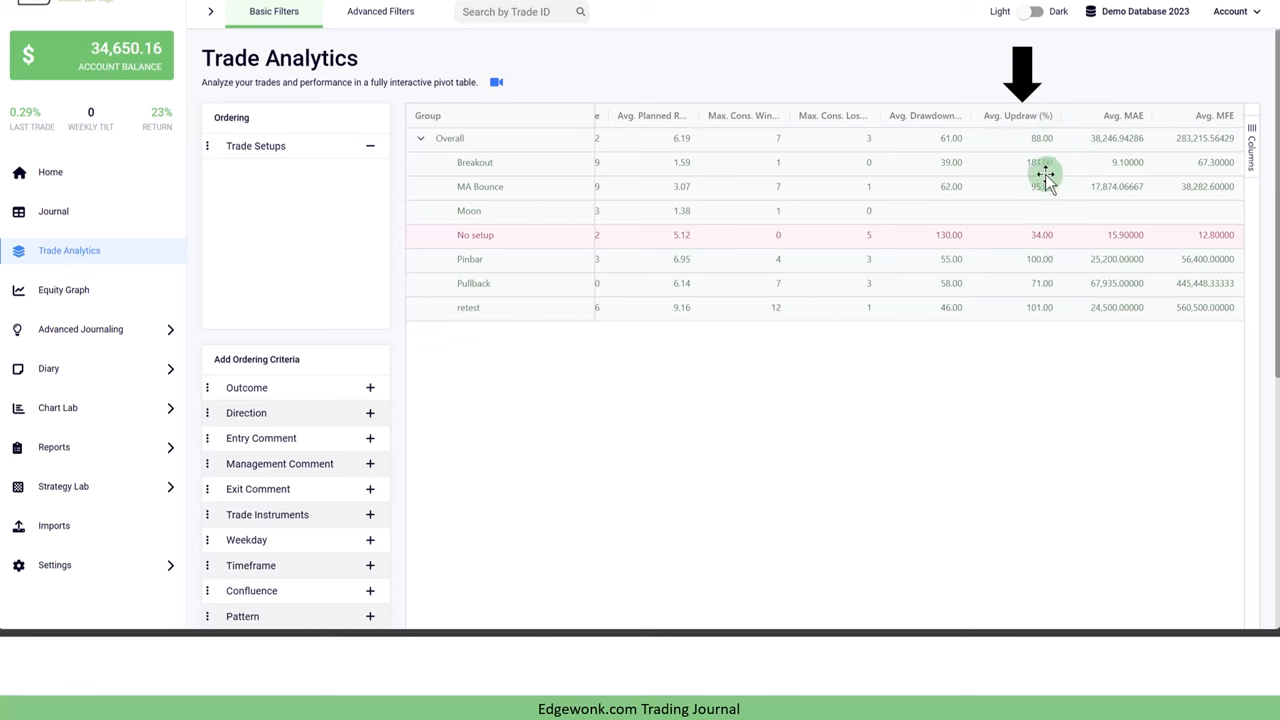
{"action": "mouse_move", "coordinate": [1073, 163]}
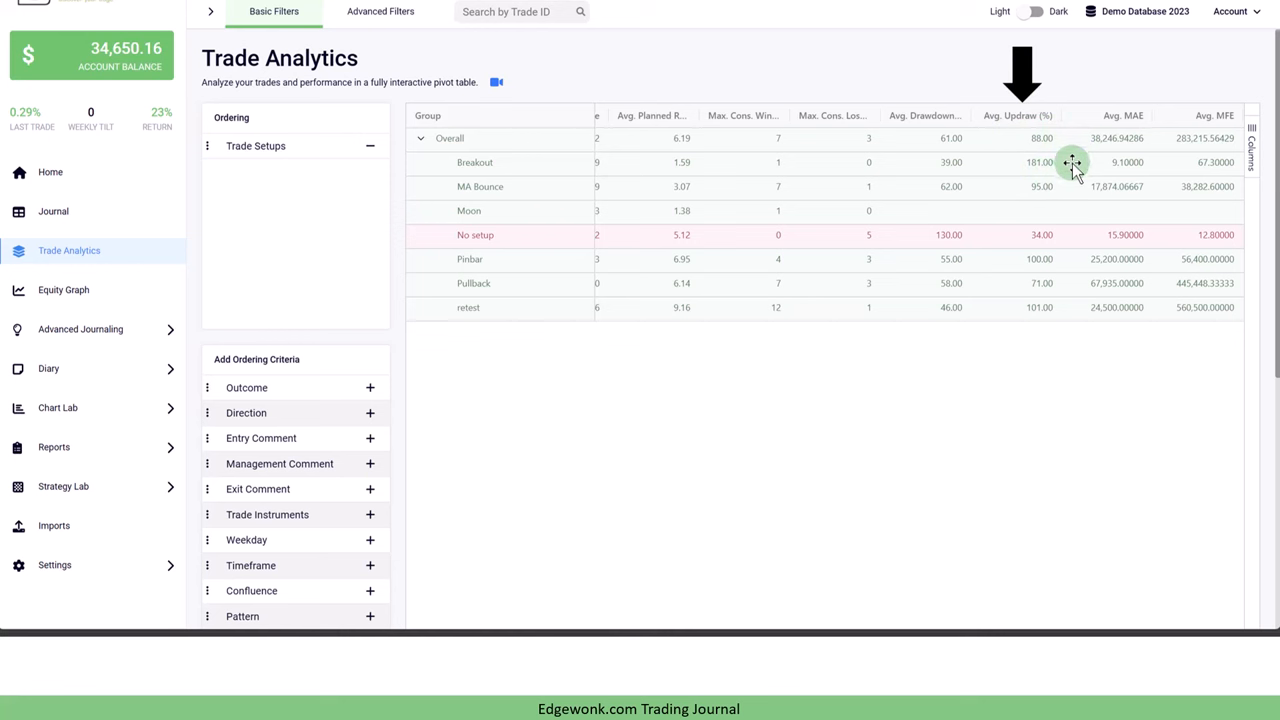
{"action": "mouse_move", "coordinate": [1058, 162]}
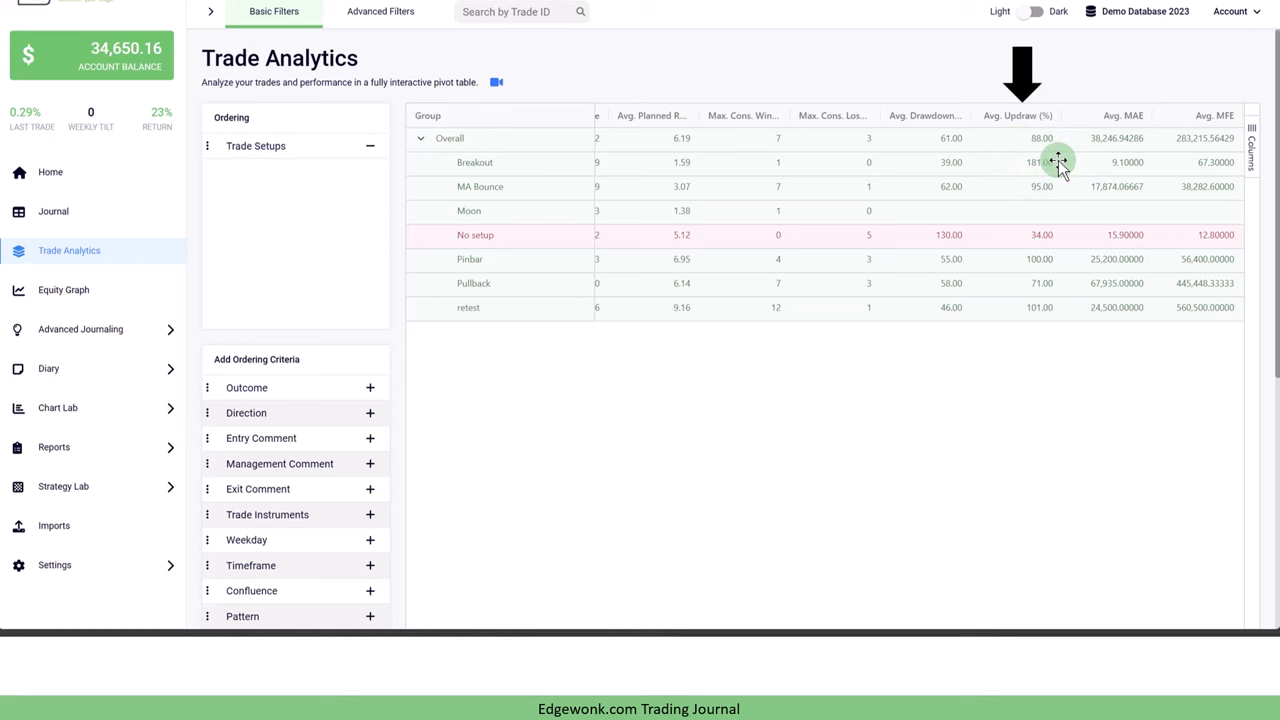
{"action": "mouse_move", "coordinate": [958, 160]}
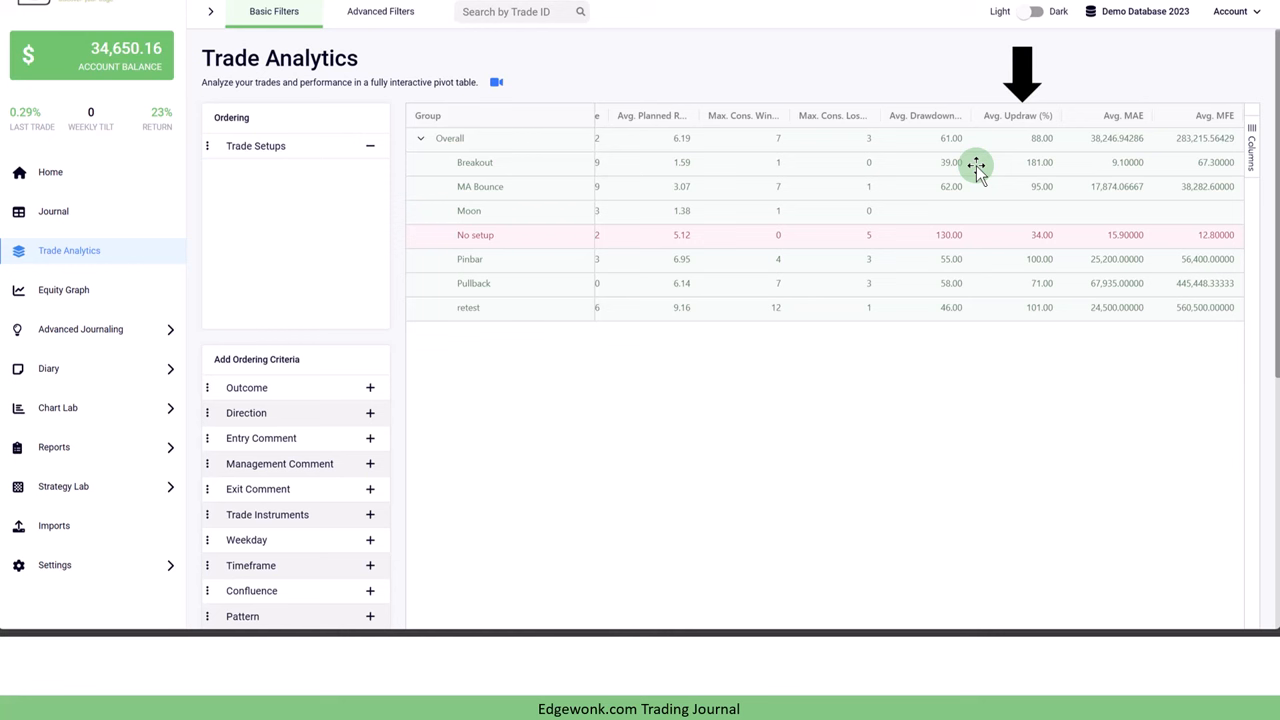
{"action": "mouse_move", "coordinate": [930, 295]}
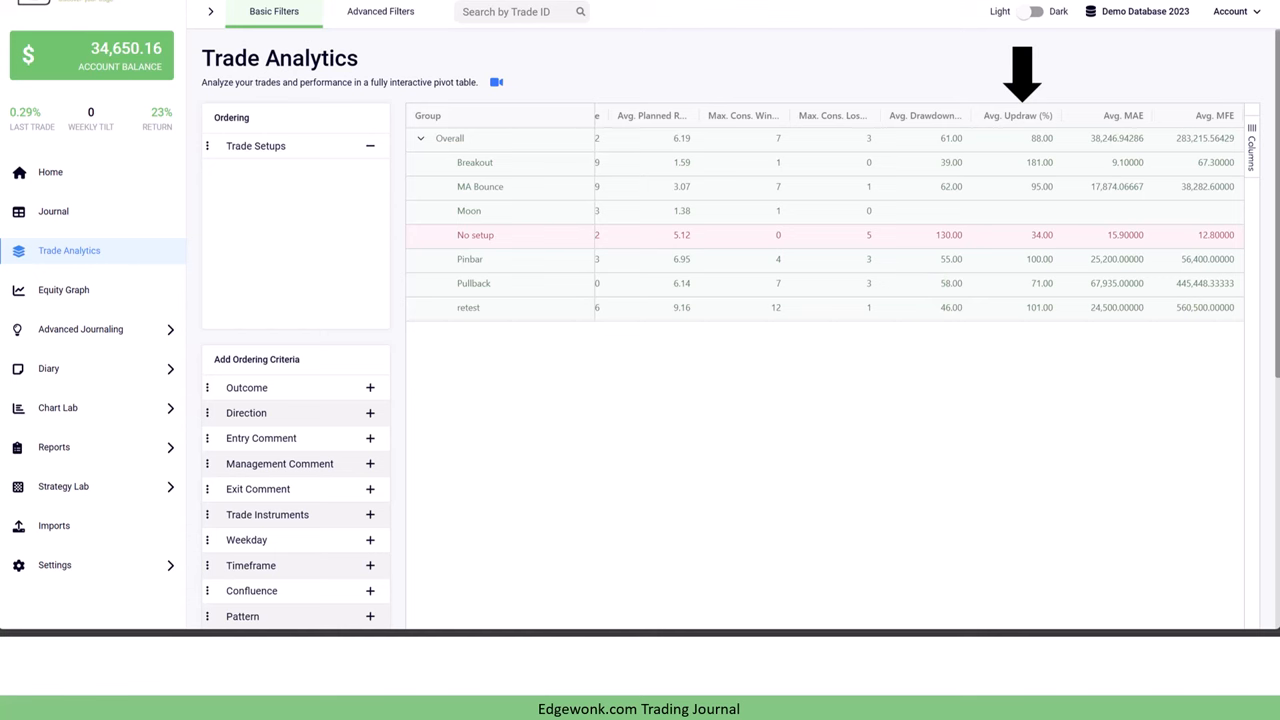
{"action": "left_click", "coordinate": [62, 386]}
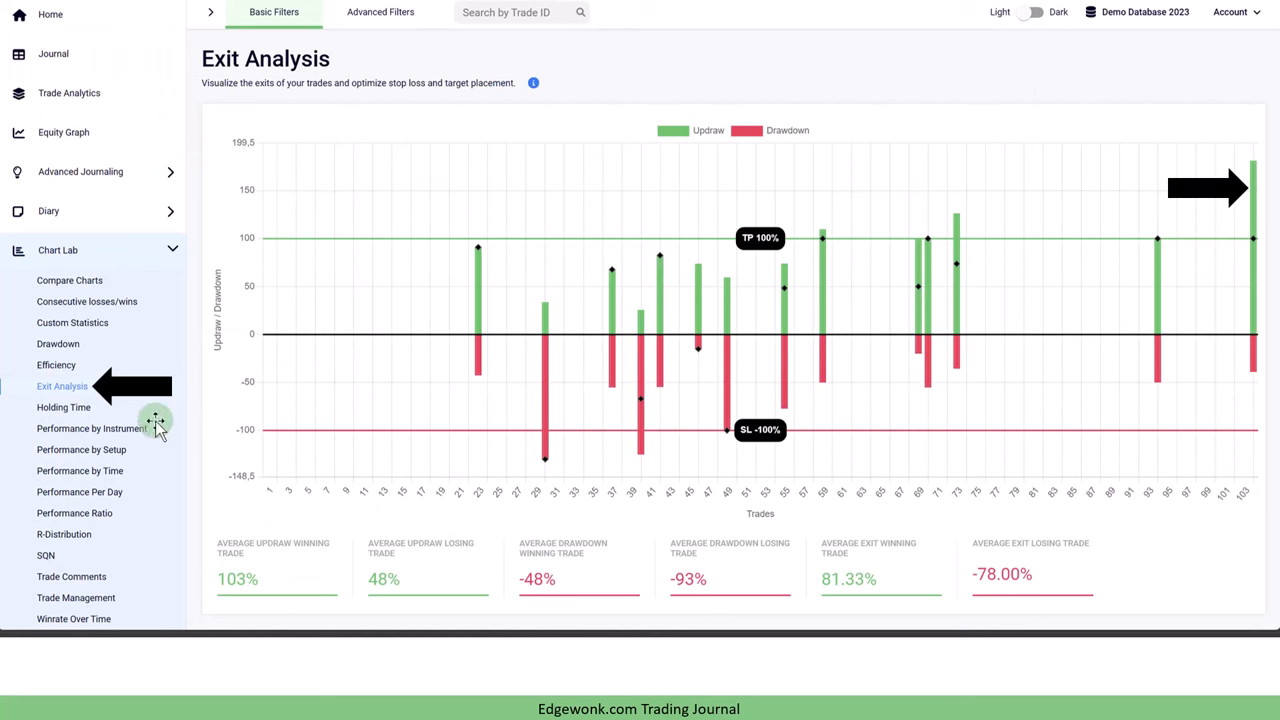
{"action": "mouse_move", "coordinate": [1195, 268]}
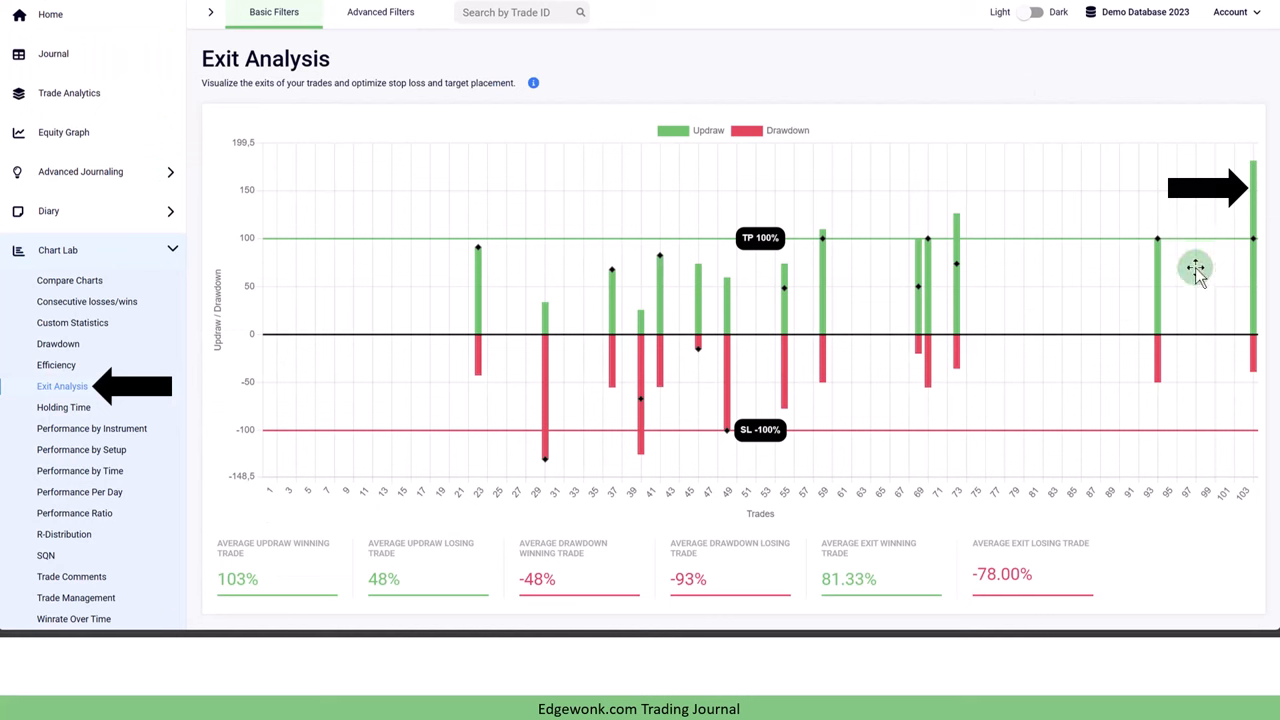
{"action": "mouse_move", "coordinate": [1231, 275]}
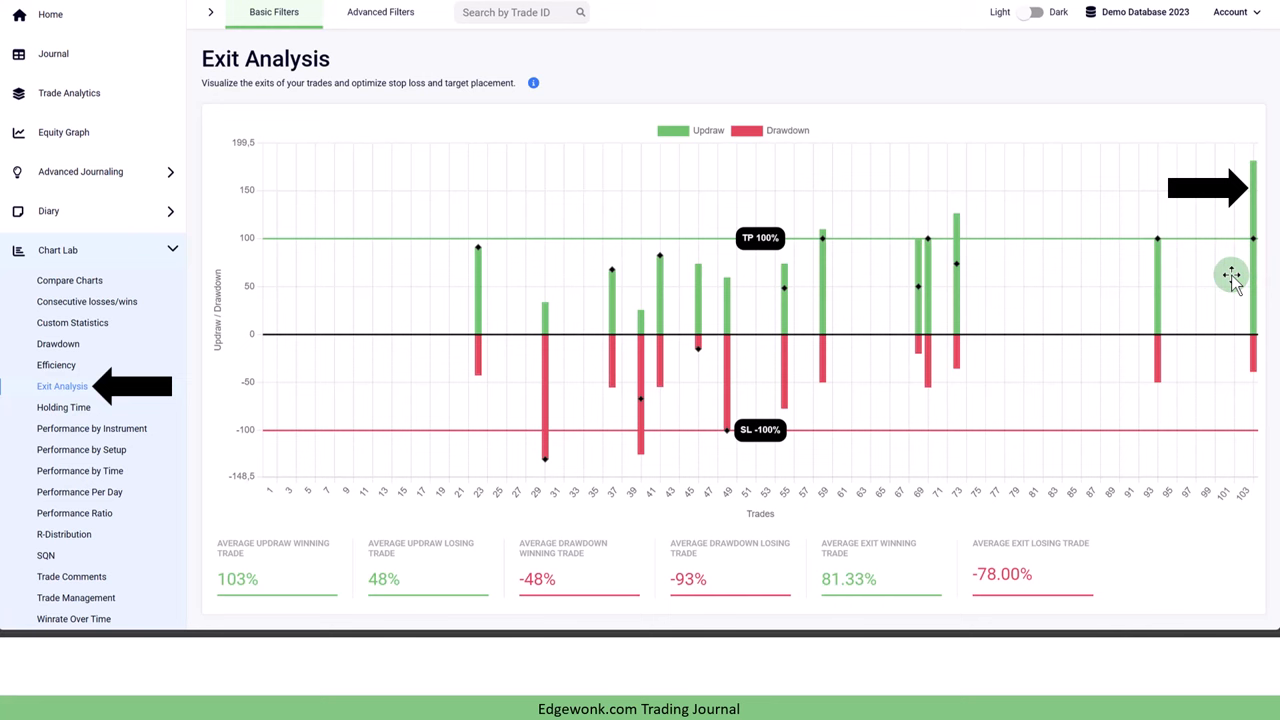